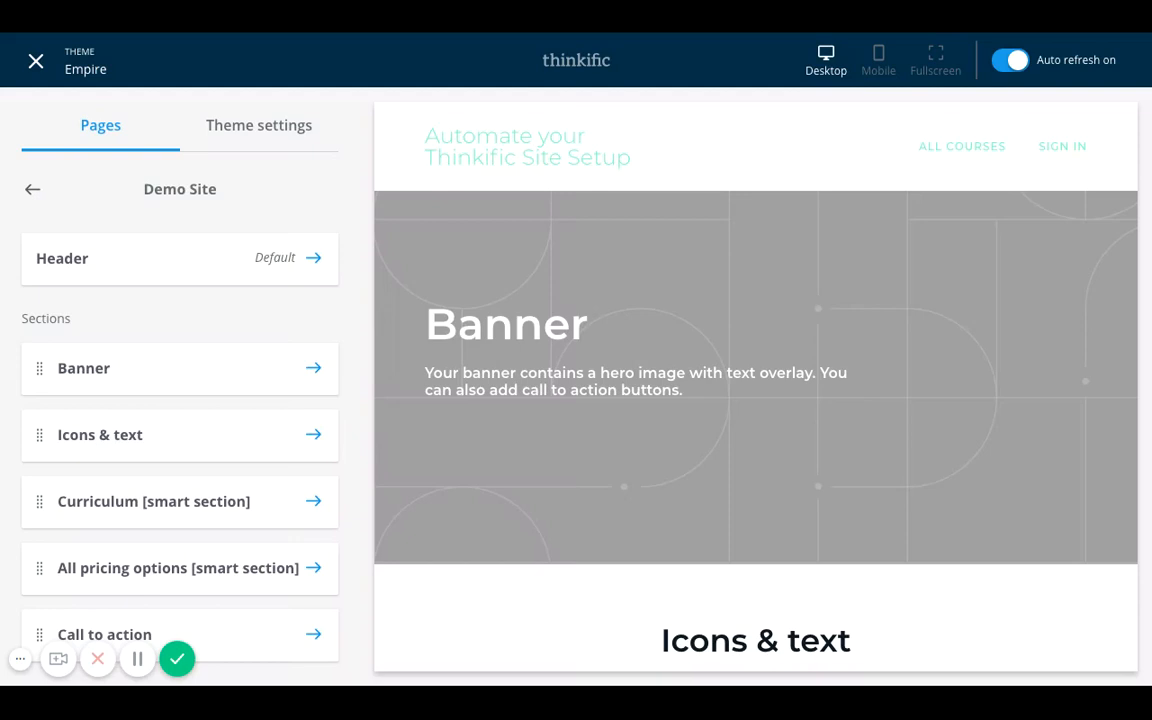
{"action": "mouse_move", "coordinate": [924, 414]}
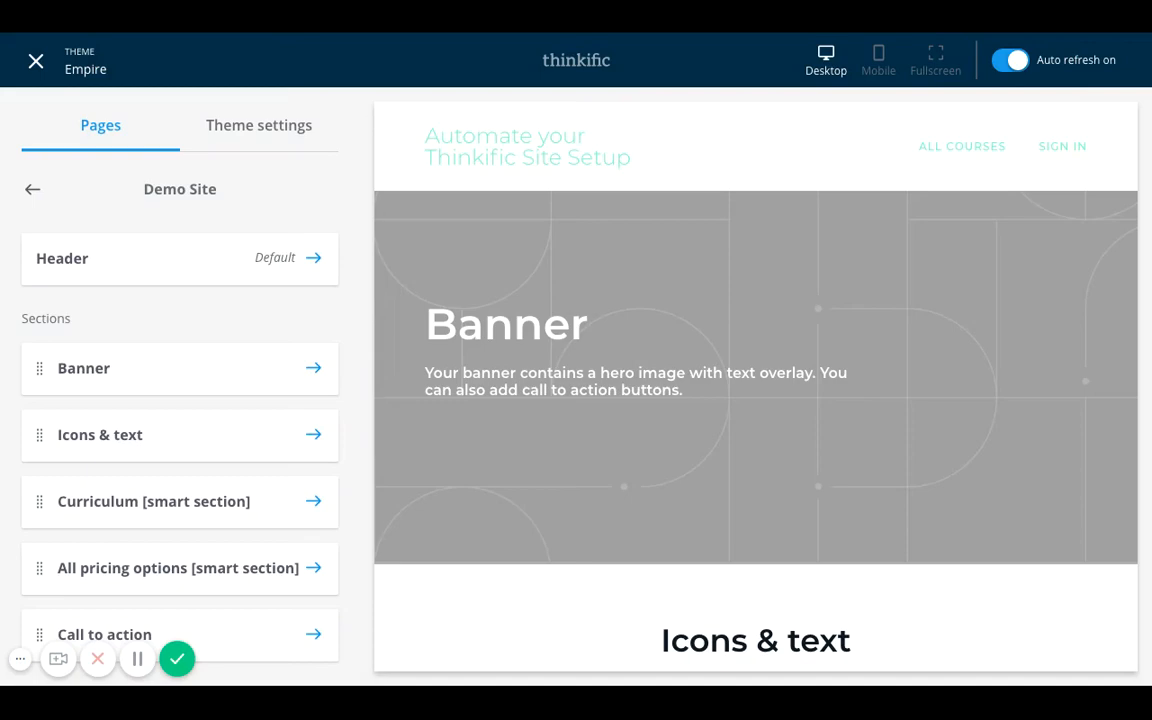
- Change the banner heading to 'Welcome to my Site!'
{"action": "scroll", "scroll_direction": "down", "scroll_amount": 3}
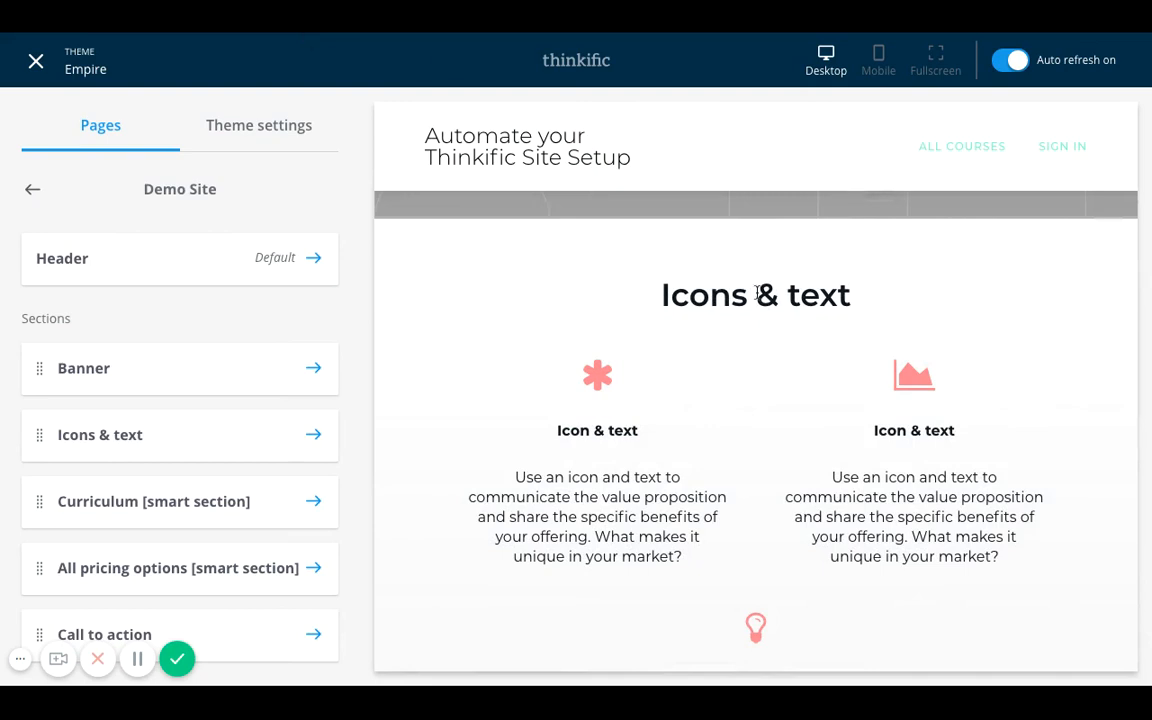
{"action": "mouse_move", "coordinate": [757, 293]}
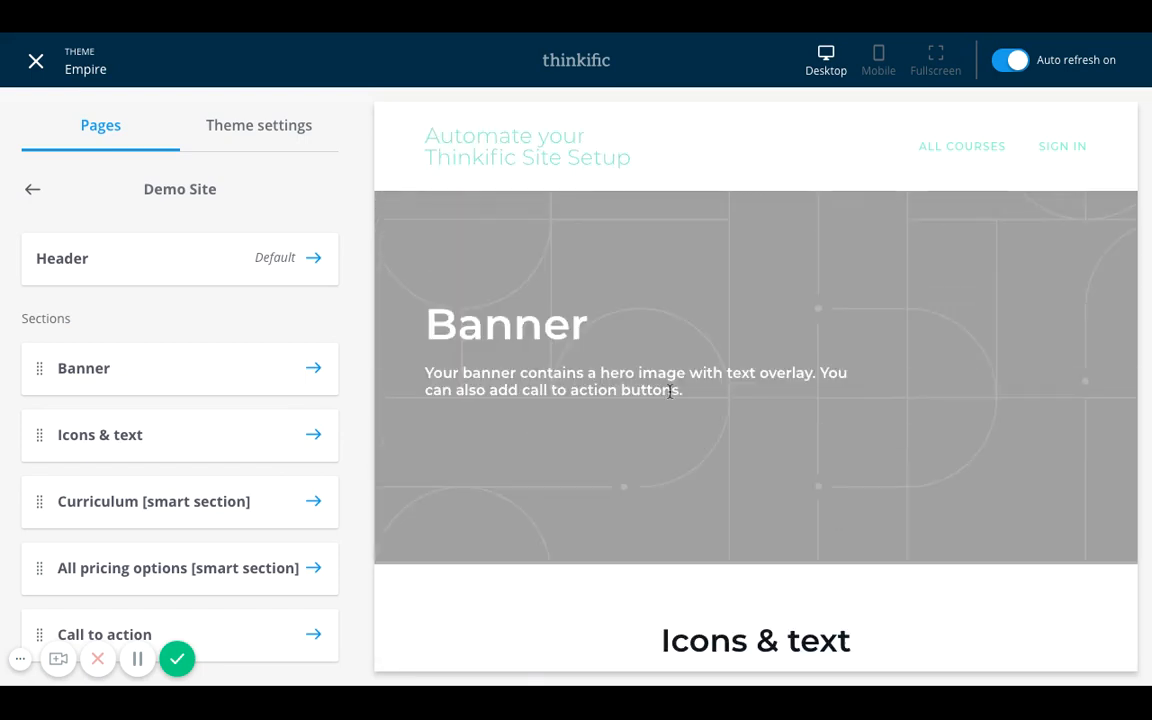
{"action": "mouse_move", "coordinate": [640, 389]}
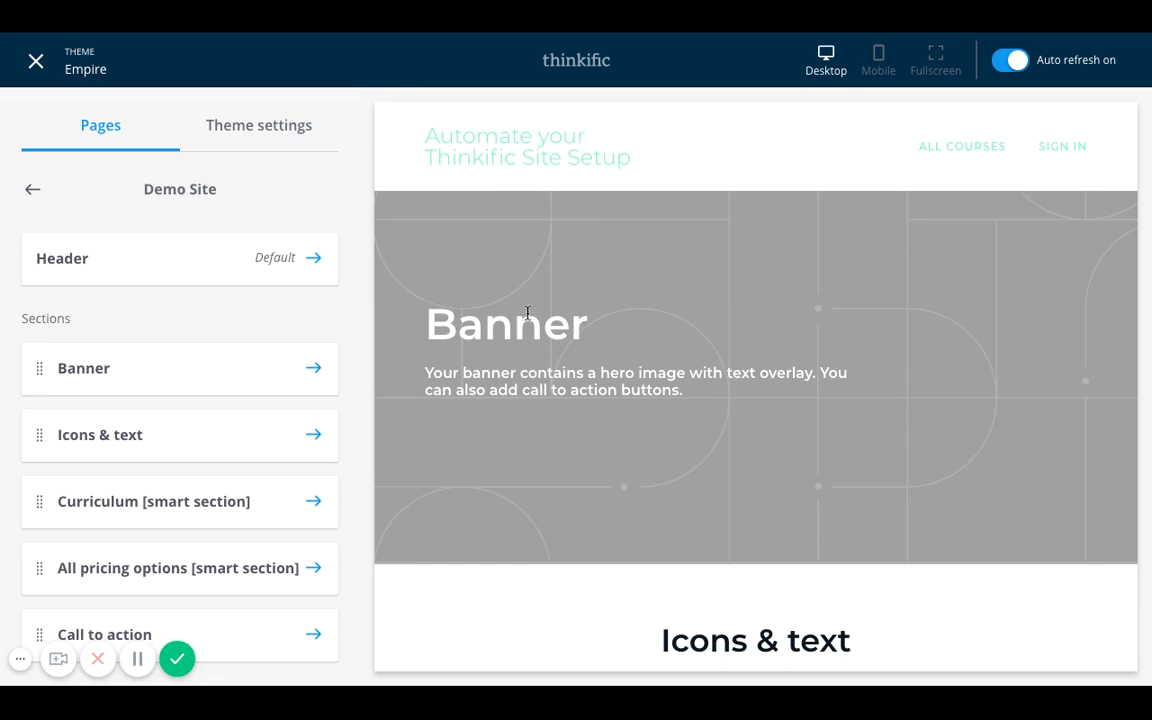
{"action": "mouse_move", "coordinate": [541, 309]}
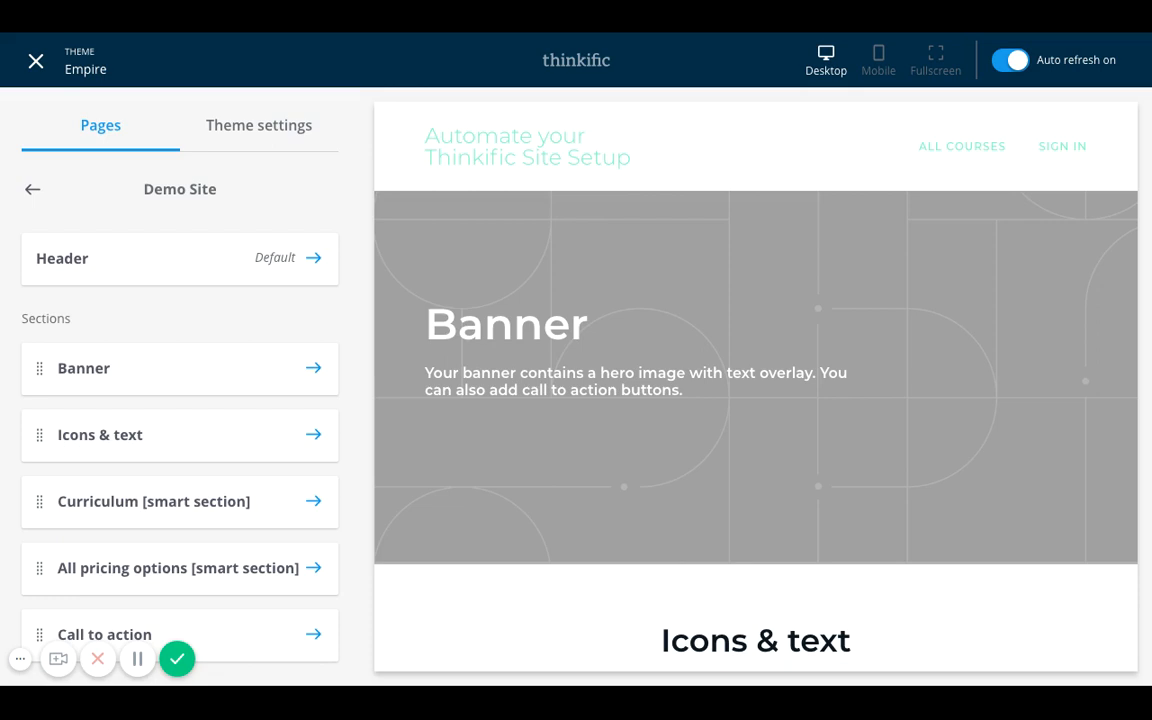
{"action": "mouse_move", "coordinate": [319, 564]}
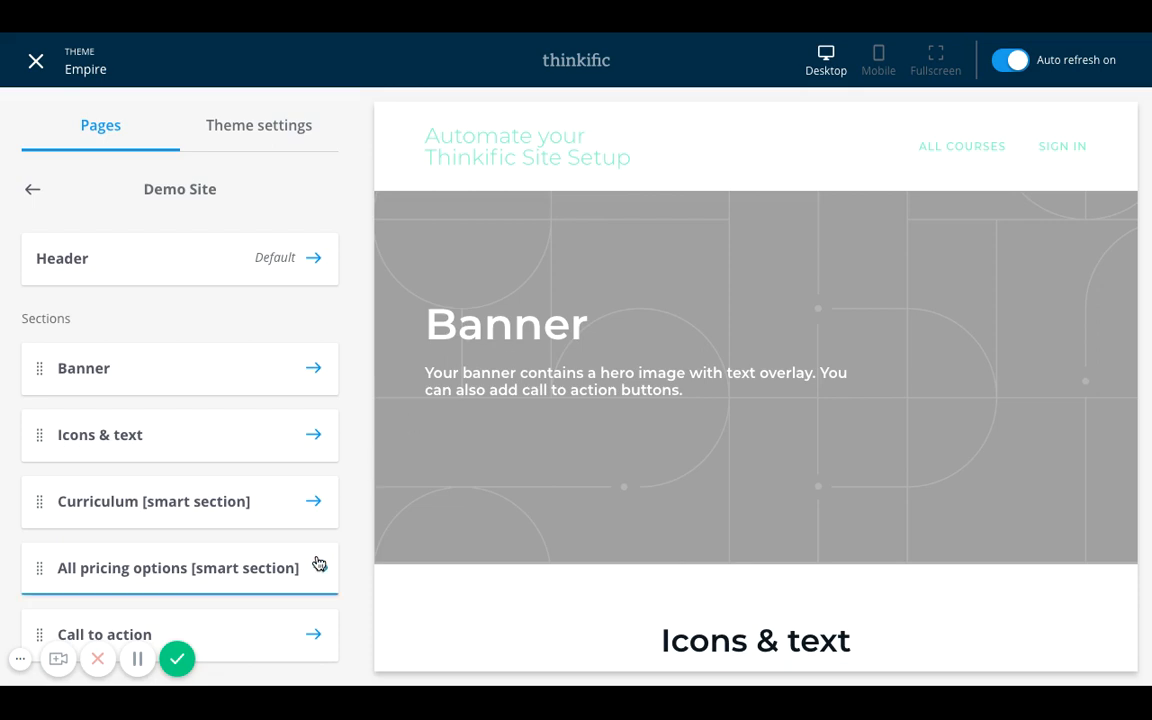
{"action": "mouse_move", "coordinate": [688, 476]}
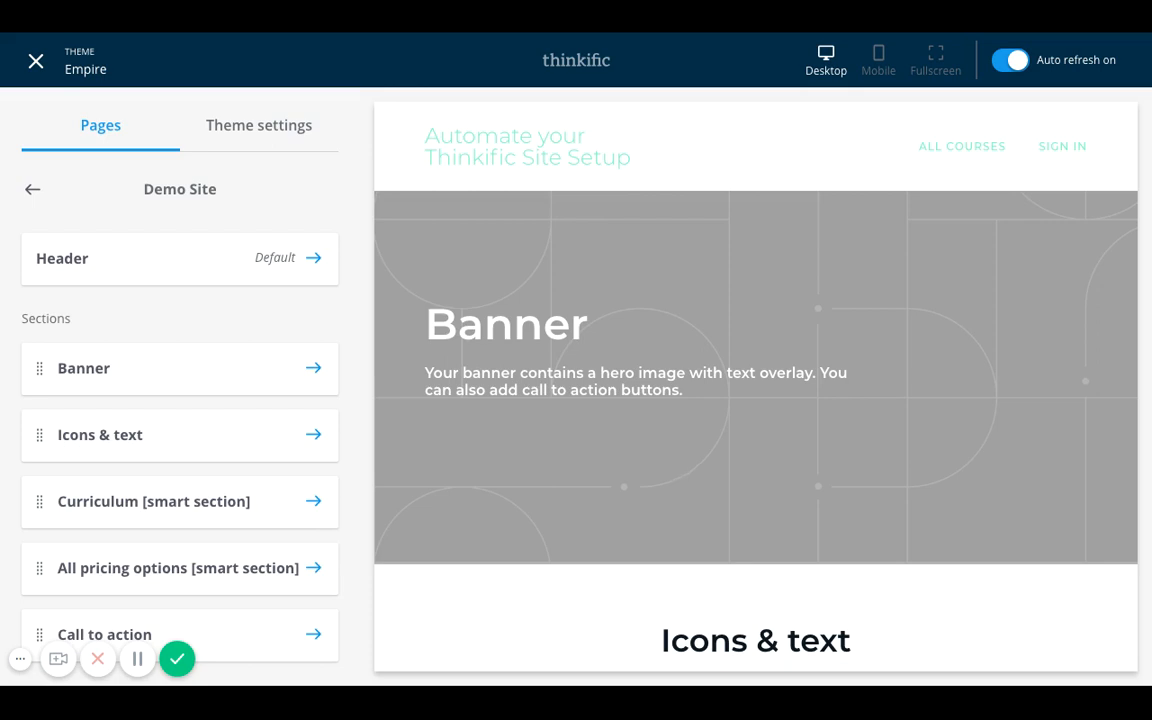
{"action": "mouse_move", "coordinate": [220, 380]}
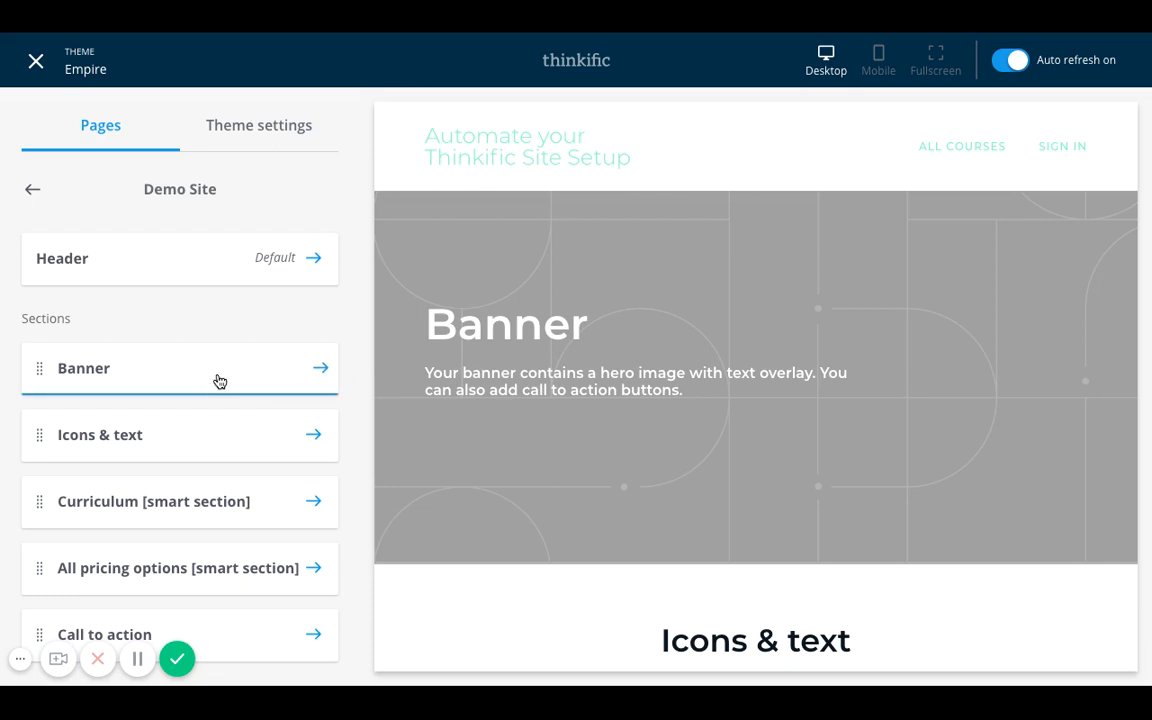
{"action": "mouse_move", "coordinate": [602, 289]}
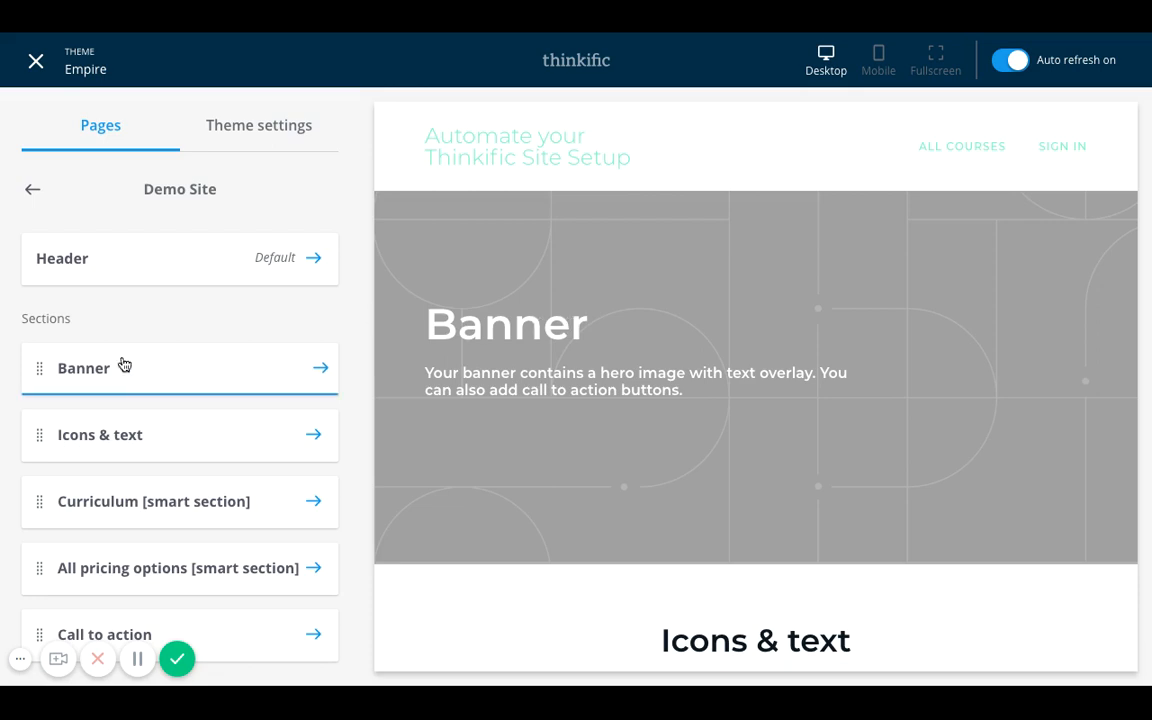
{"action": "left_click", "coordinate": [84, 367]}
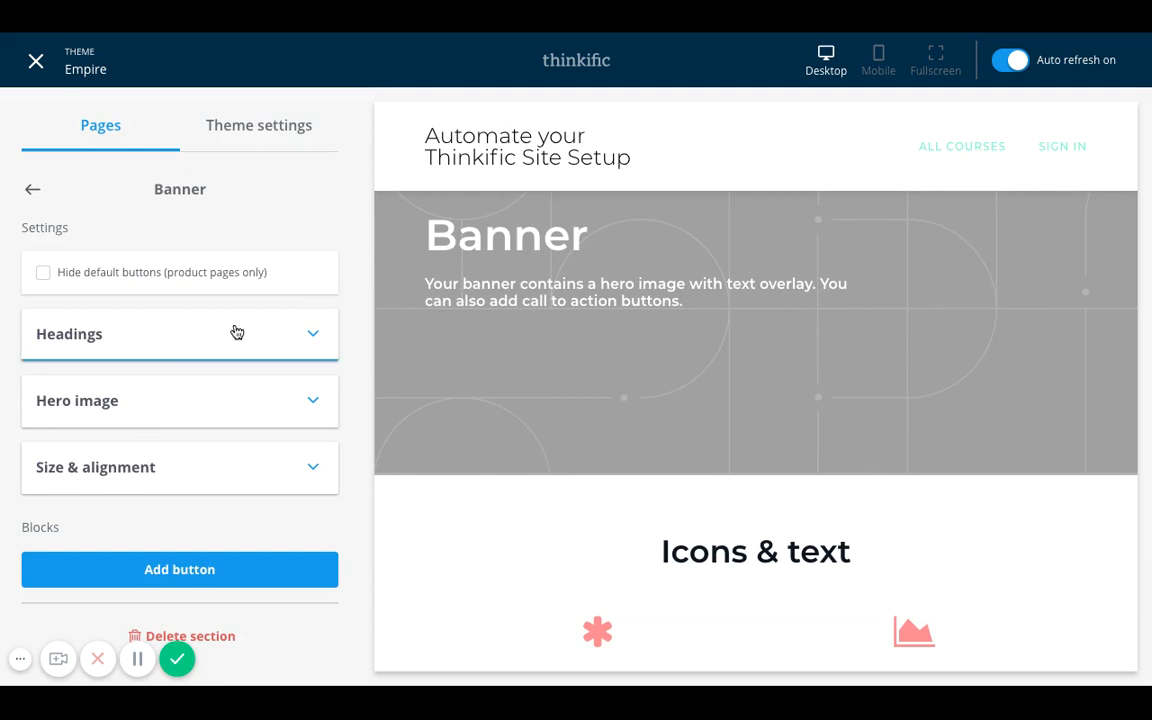
{"action": "left_click", "coordinate": [179, 333]}
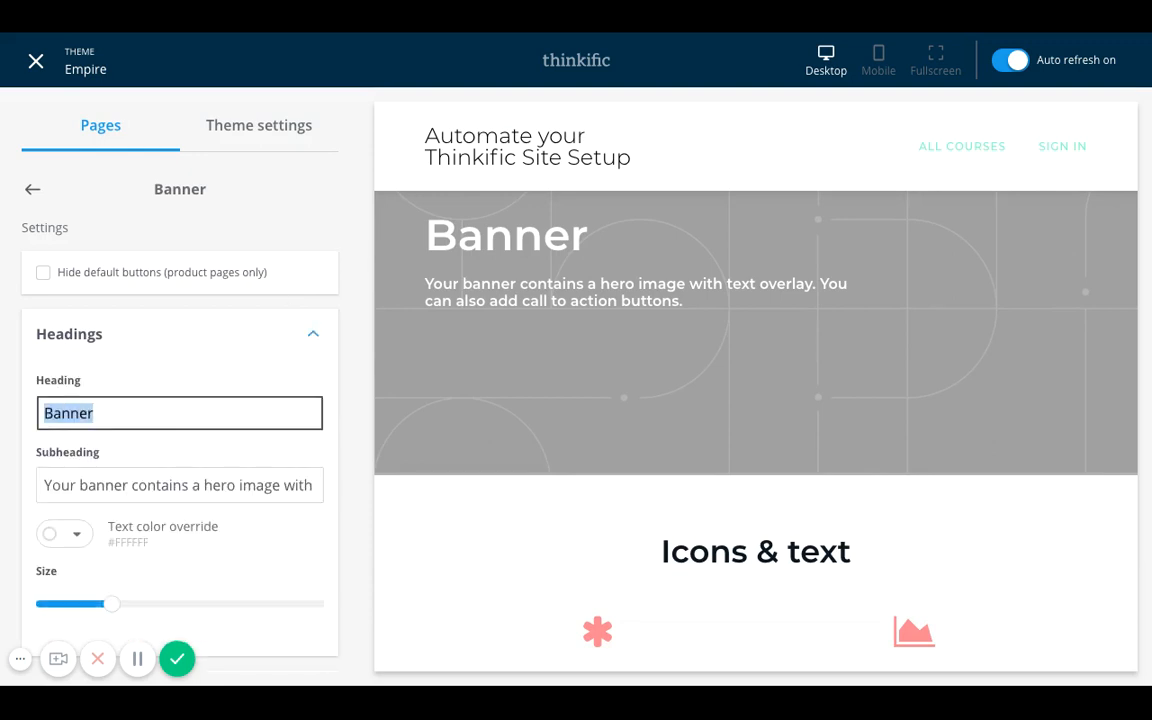
{"action": "type", "text": "Welcome to my Site!"}
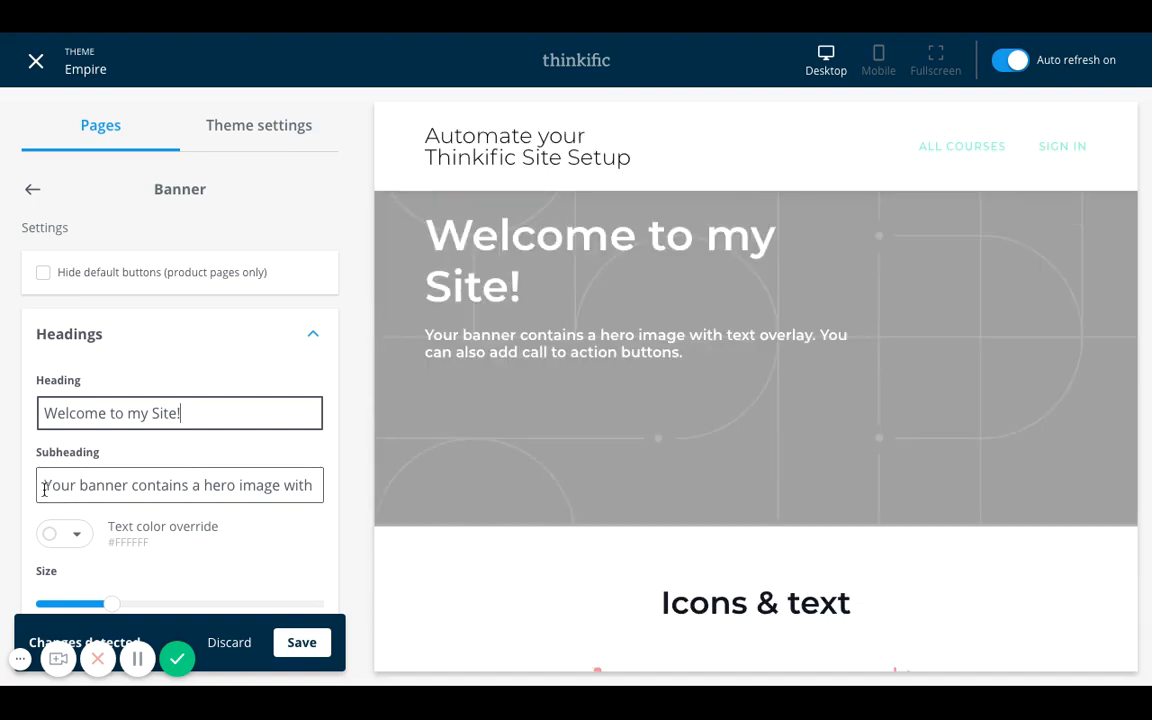
- Replace the banner subheading with text about automating your Thinkific site setup
{"action": "triple_click", "coordinate": [179, 485]}
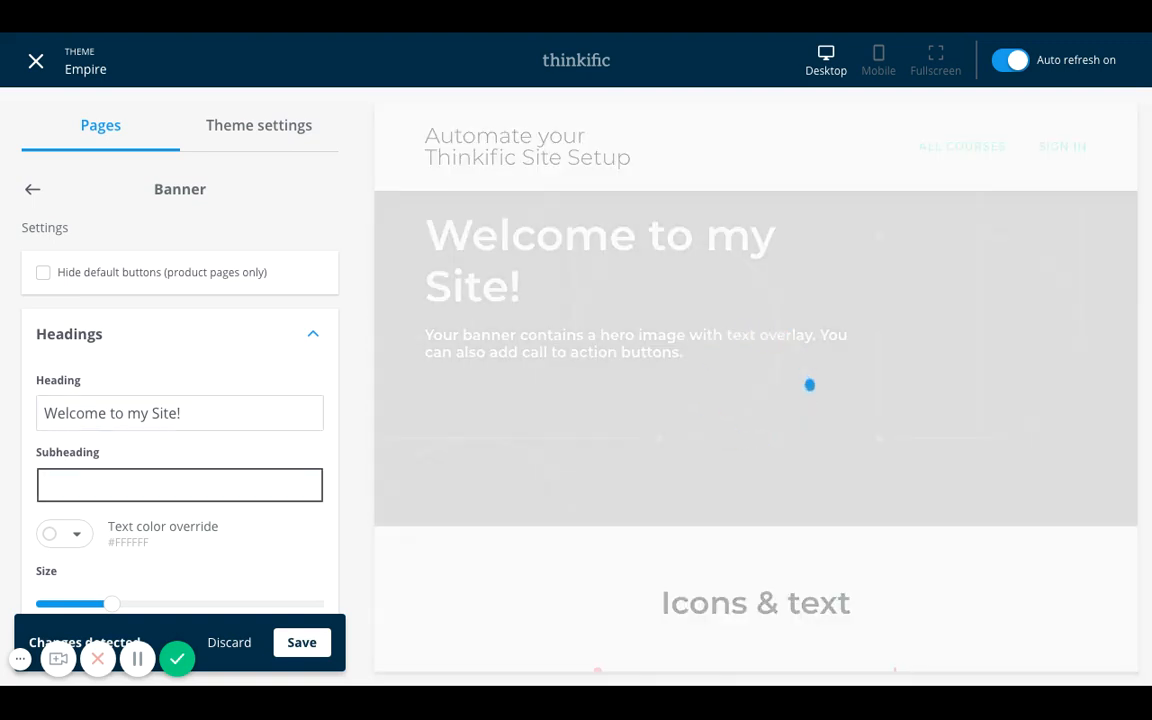
{"action": "type", "text": "Learn"}
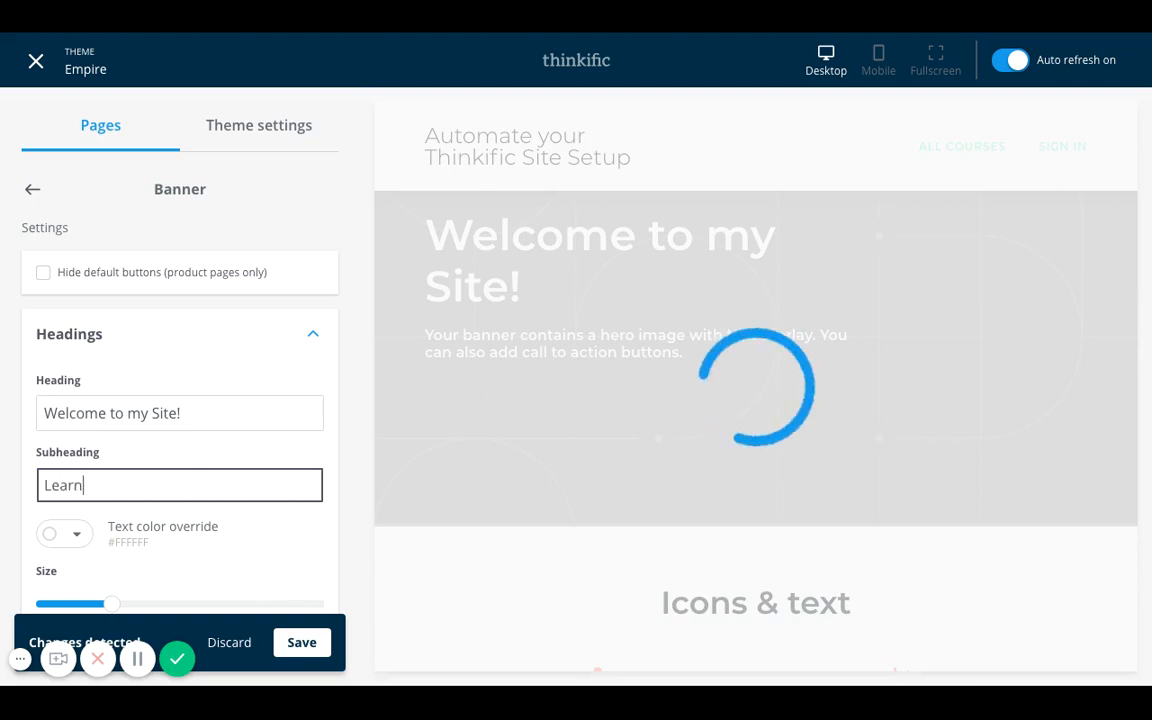
{"action": "type", "text": "more about my approach to automating your thinkific site setup!"}
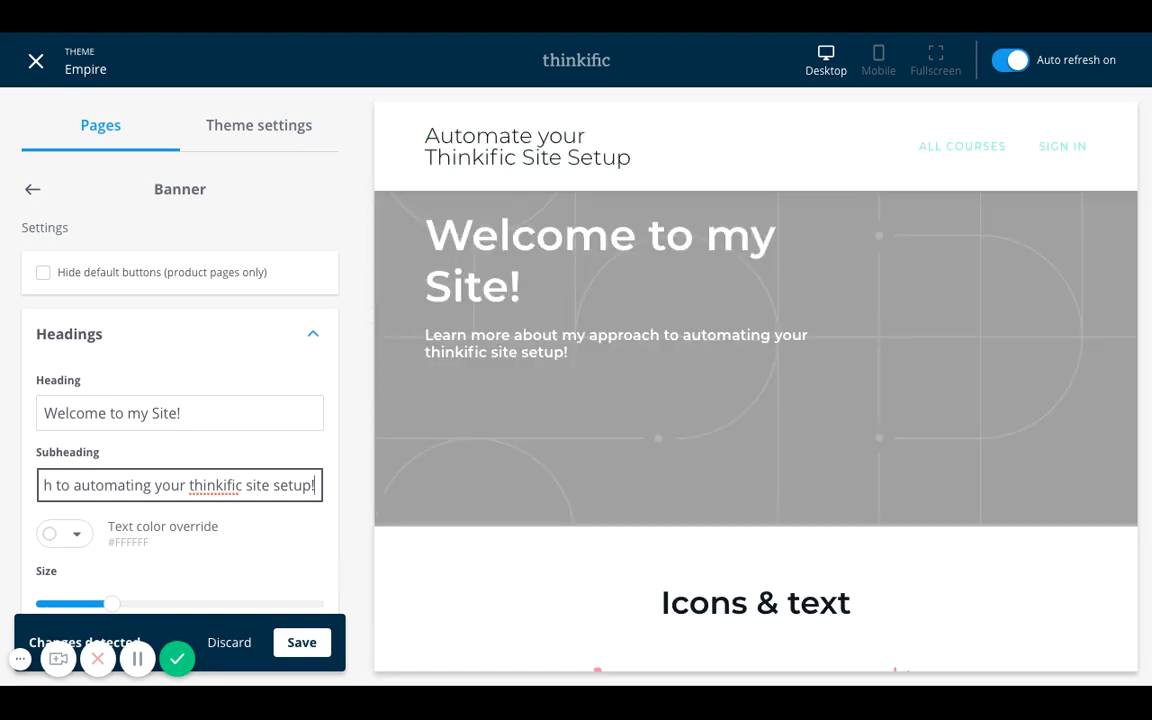
{"action": "mouse_move", "coordinate": [610, 369]}
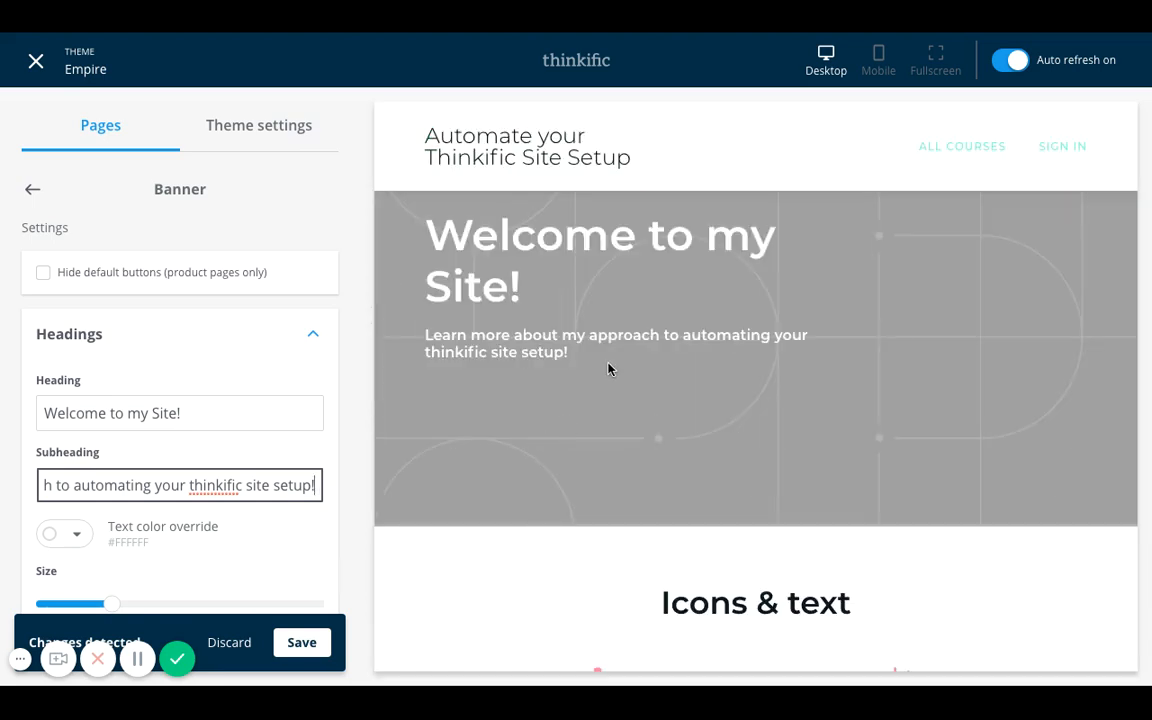
{"action": "mouse_move", "coordinate": [279, 555]}
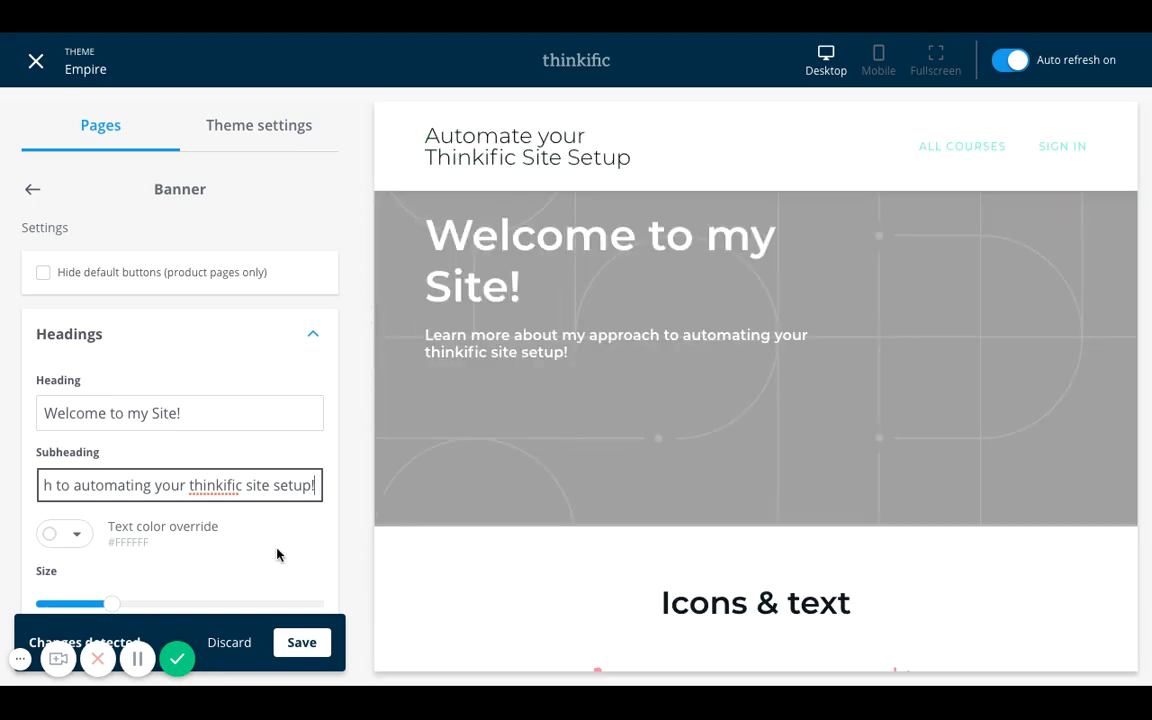
- Set the banner's text colour override to purple #9013FE
{"action": "scroll", "scroll_direction": "down", "scroll_amount": 3}
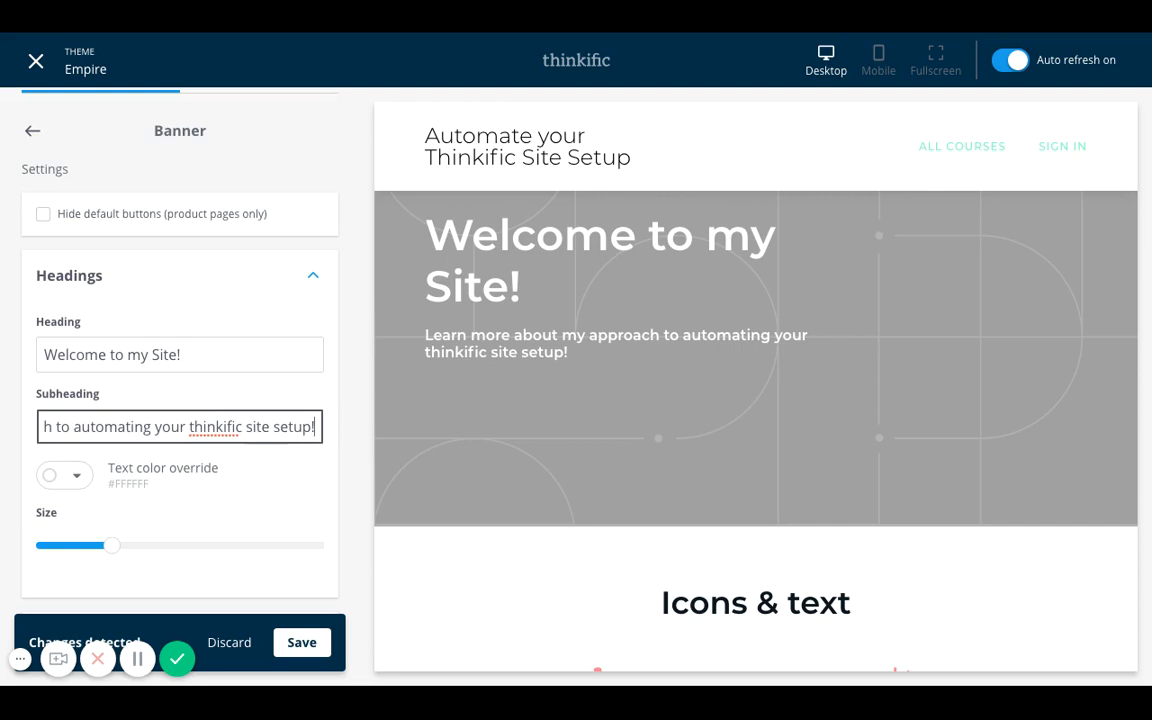
{"action": "left_click", "coordinate": [50, 475]}
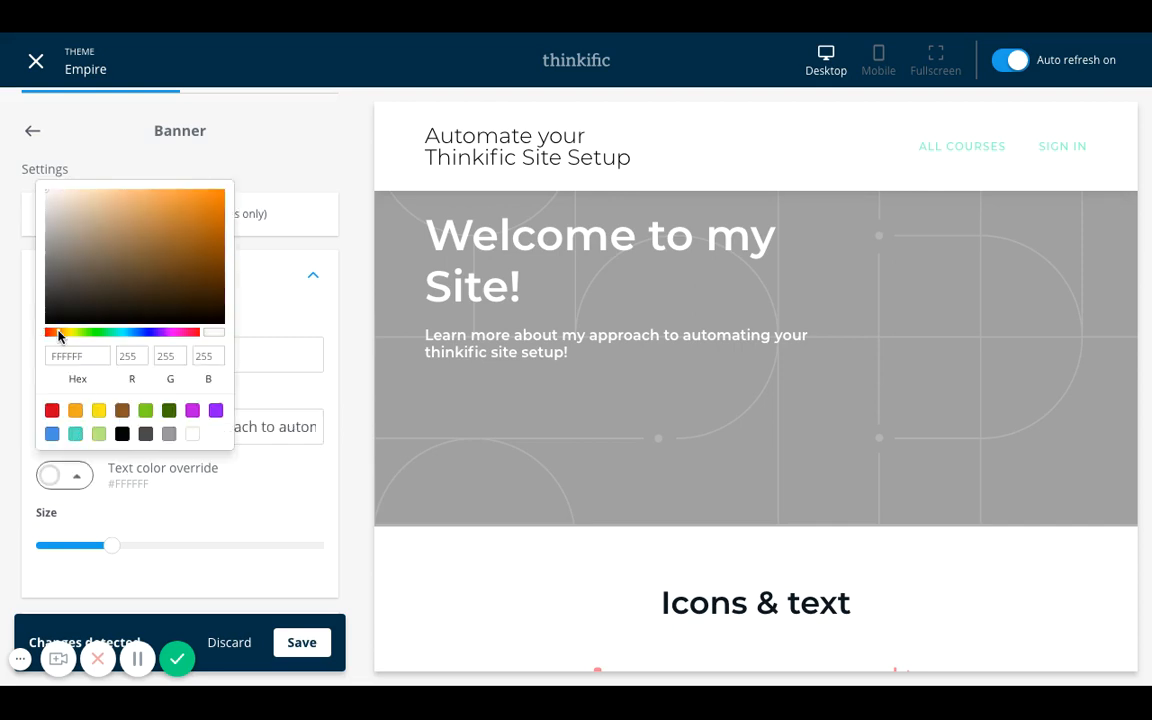
{"action": "left_click", "coordinate": [76, 410]}
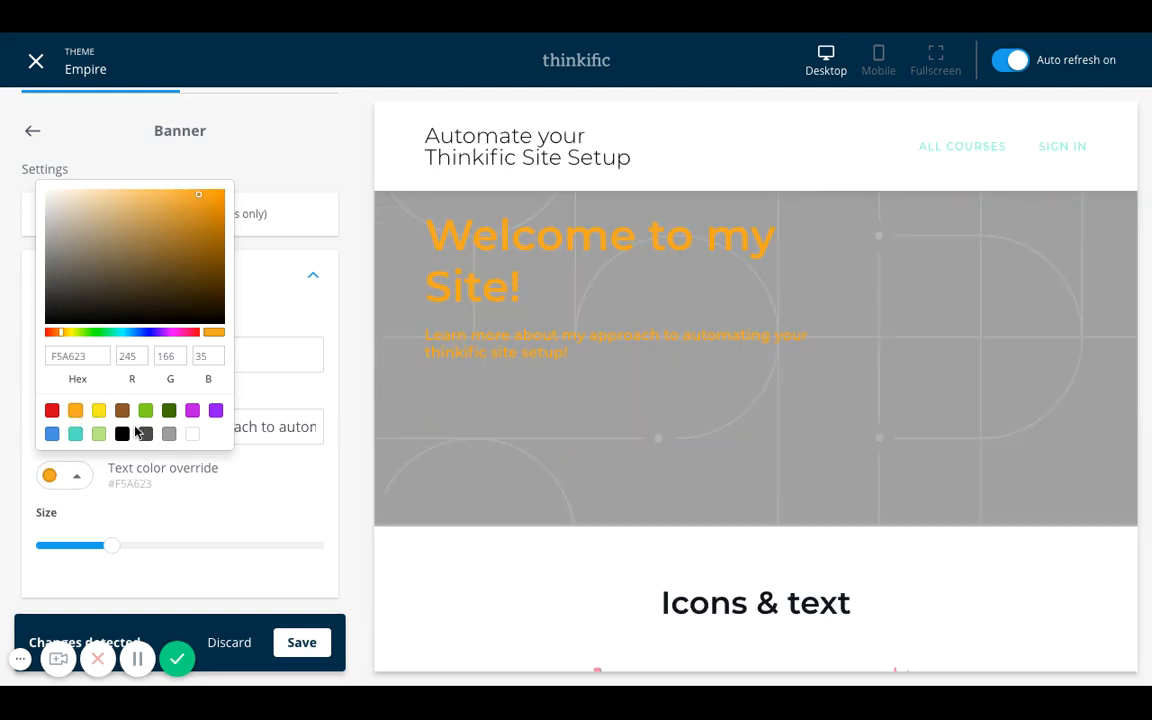
{"action": "left_click", "coordinate": [145, 410]}
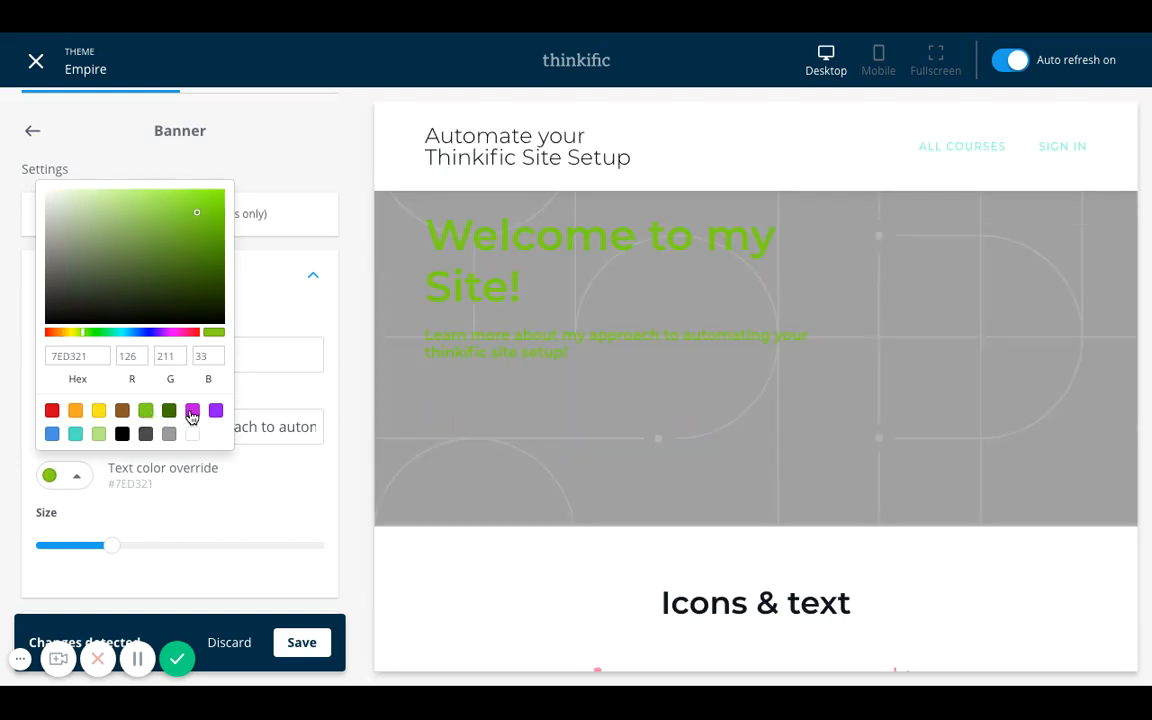
{"action": "left_click", "coordinate": [216, 410]}
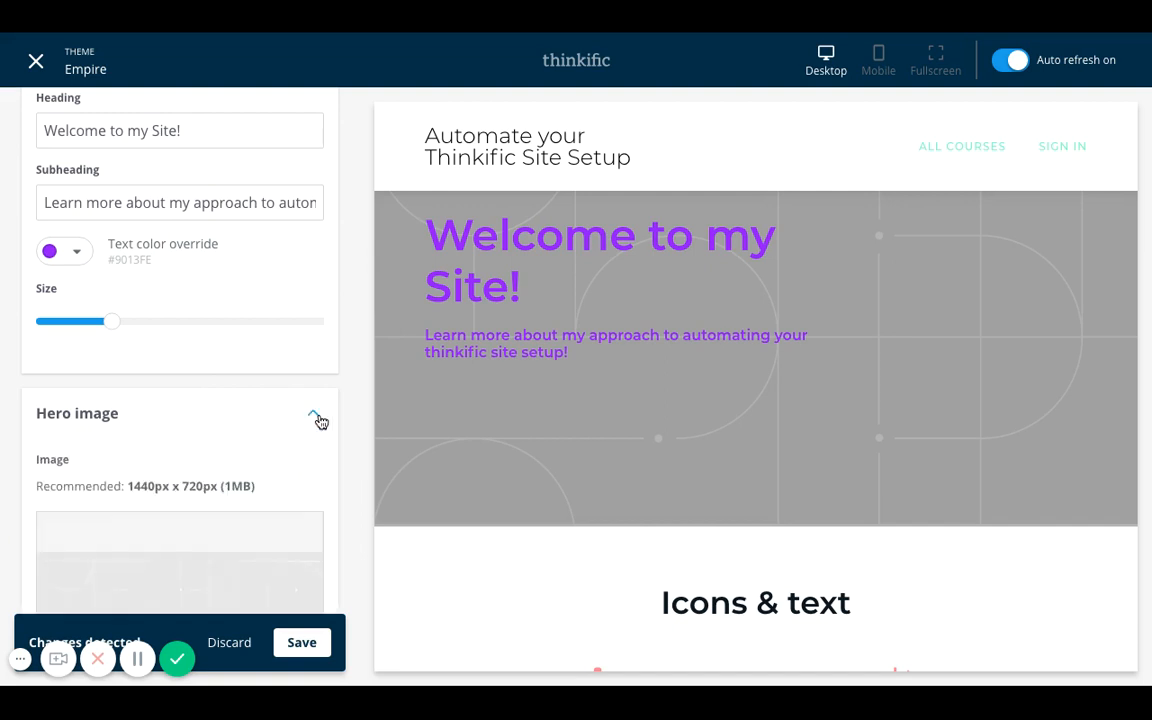
- Set the hero image overlay colour to yellow #F8E71C
{"action": "left_click", "coordinate": [314, 413]}
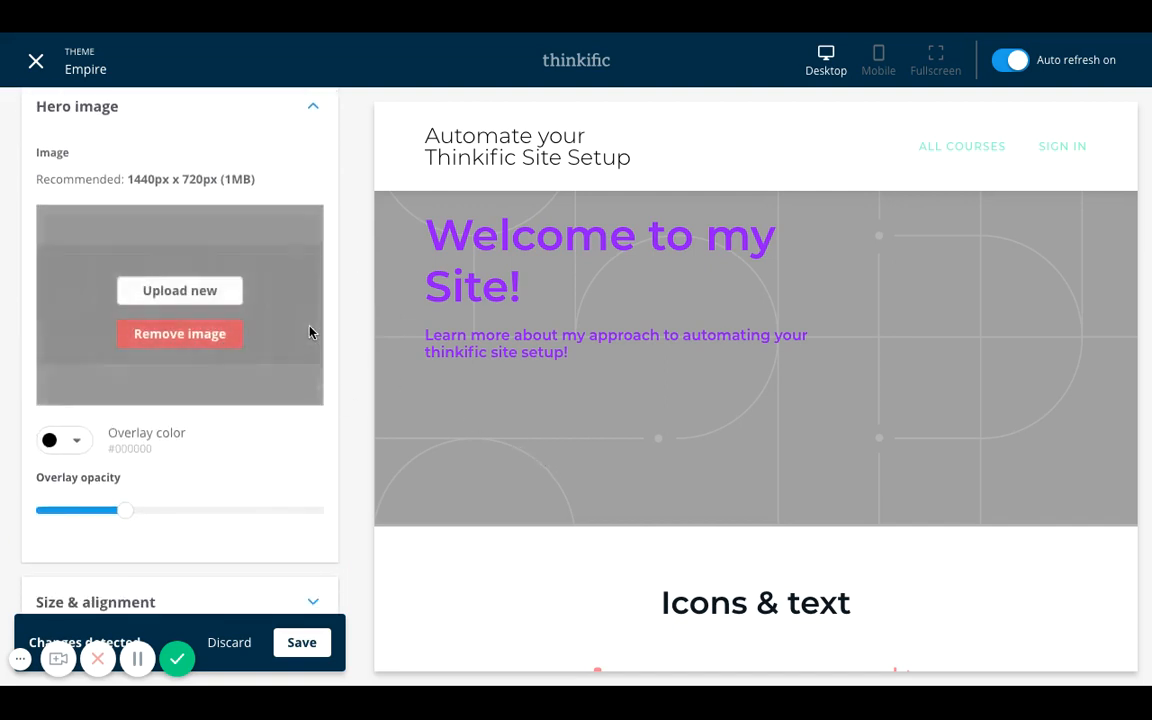
{"action": "left_click", "coordinate": [179, 333]}
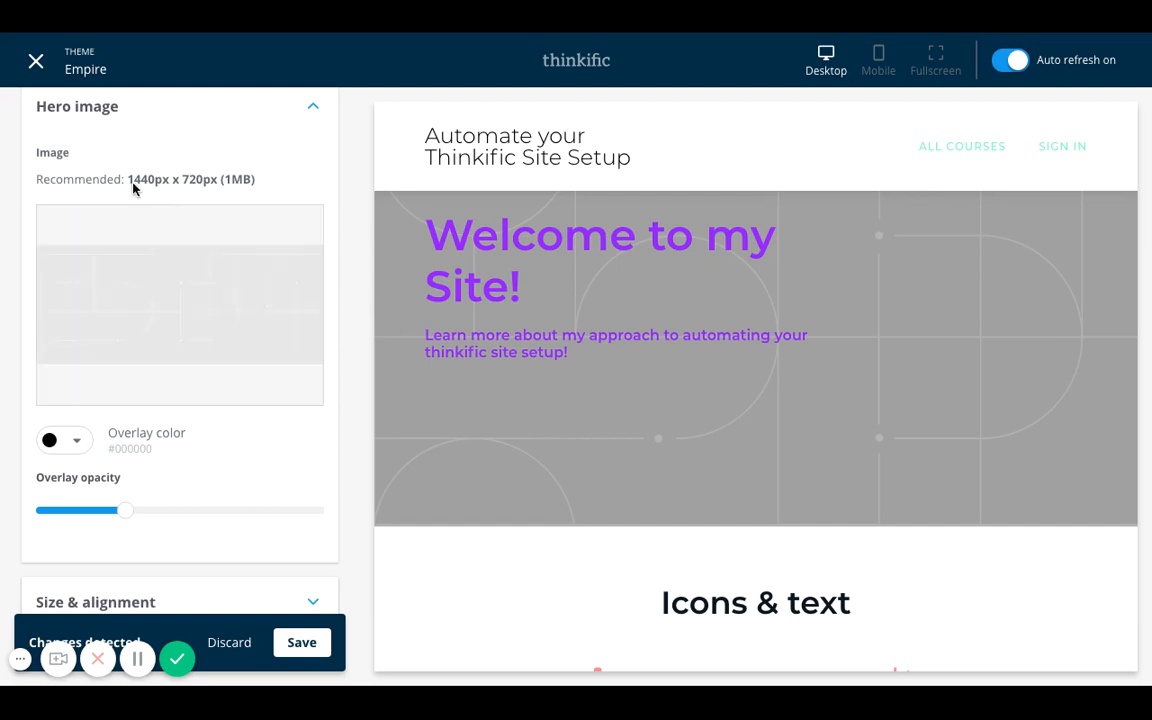
{"action": "mouse_move", "coordinate": [138, 467]}
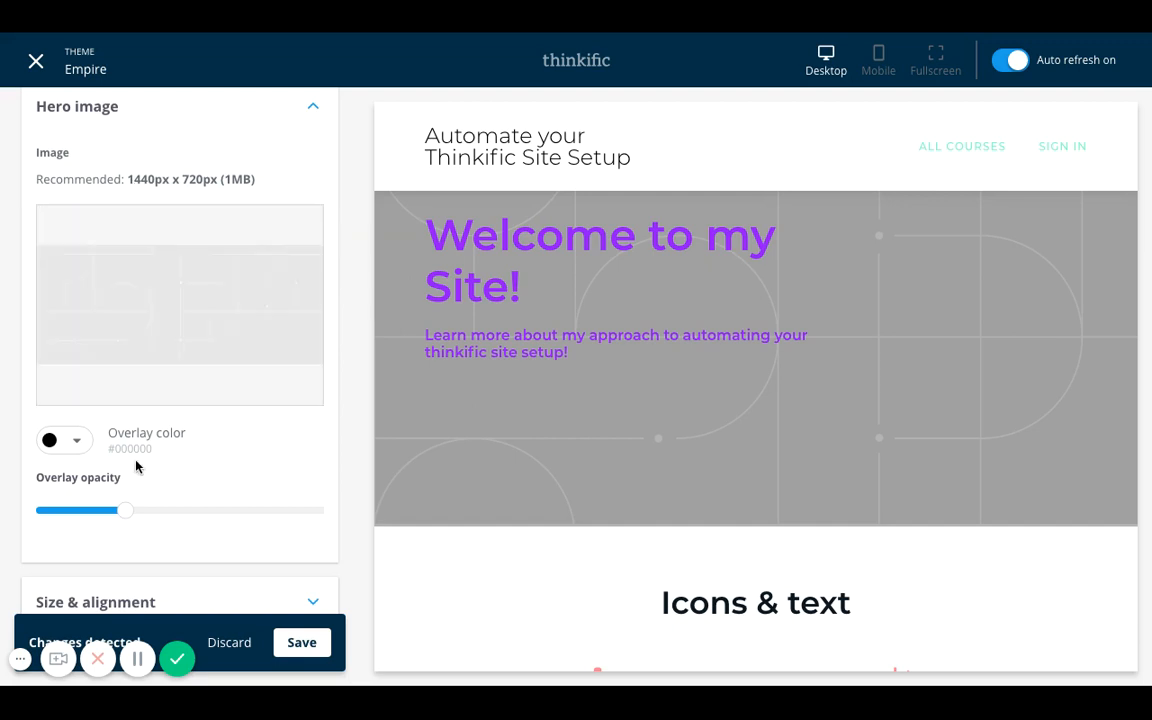
{"action": "left_click", "coordinate": [50, 440]}
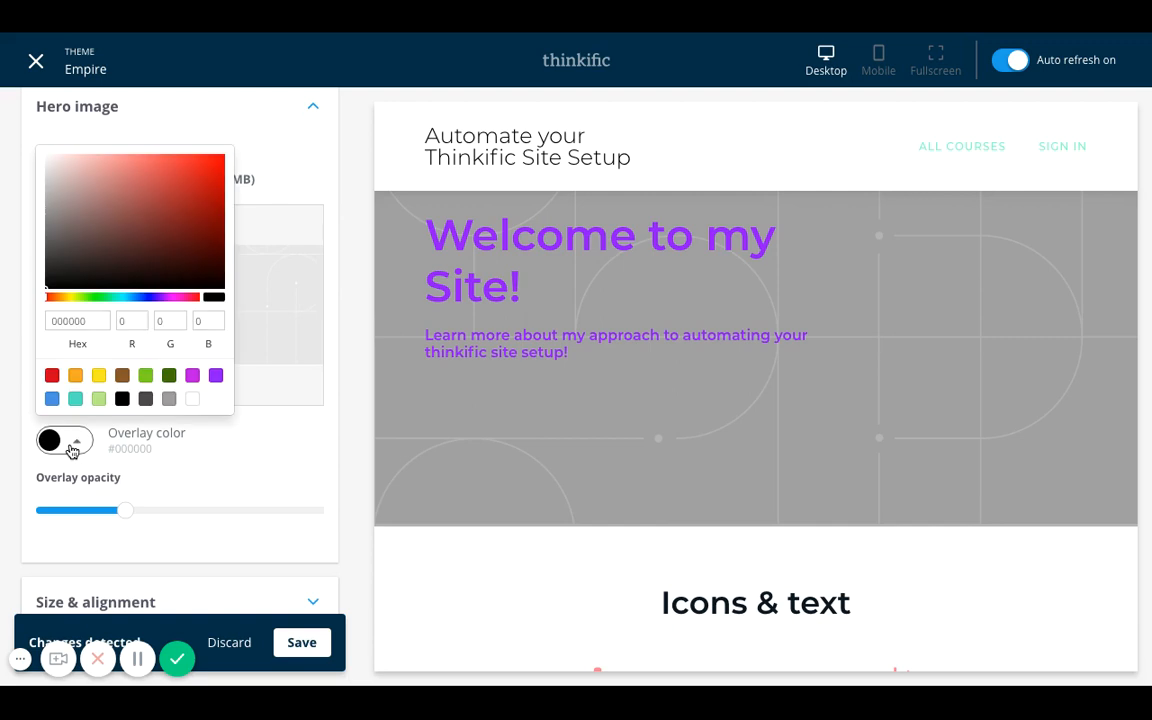
{"action": "left_click", "coordinate": [99, 375]}
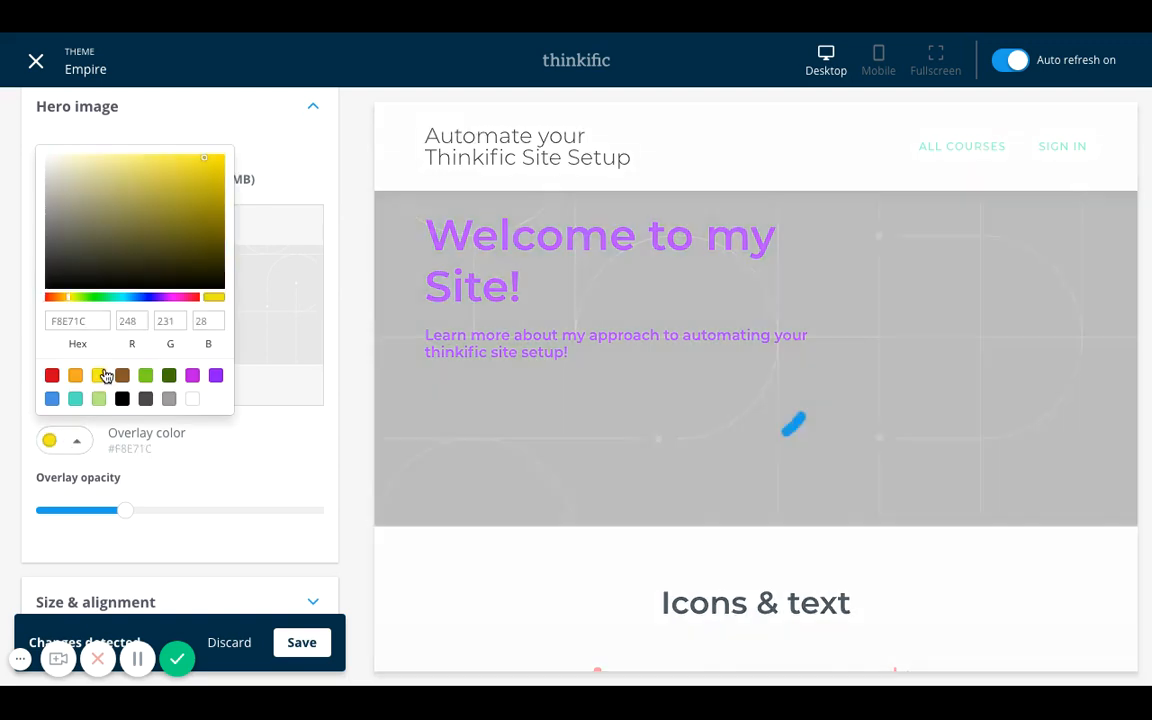
{"action": "left_click", "coordinate": [99, 375]}
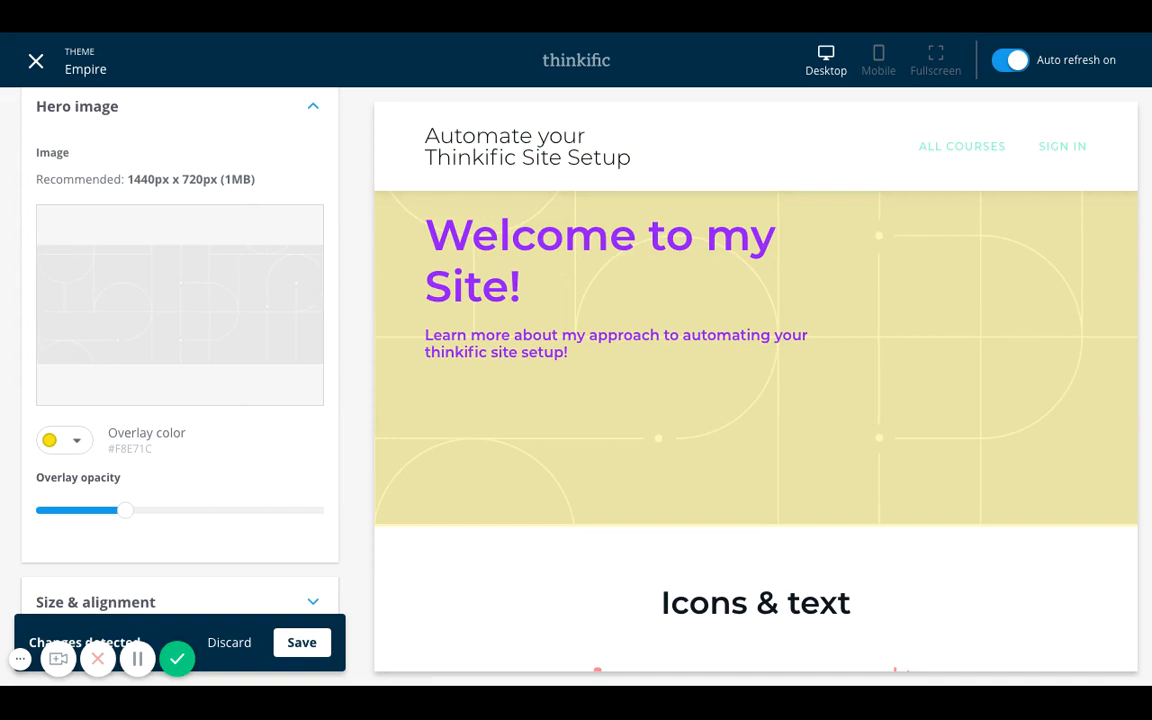
{"action": "mouse_move", "coordinate": [539, 432]}
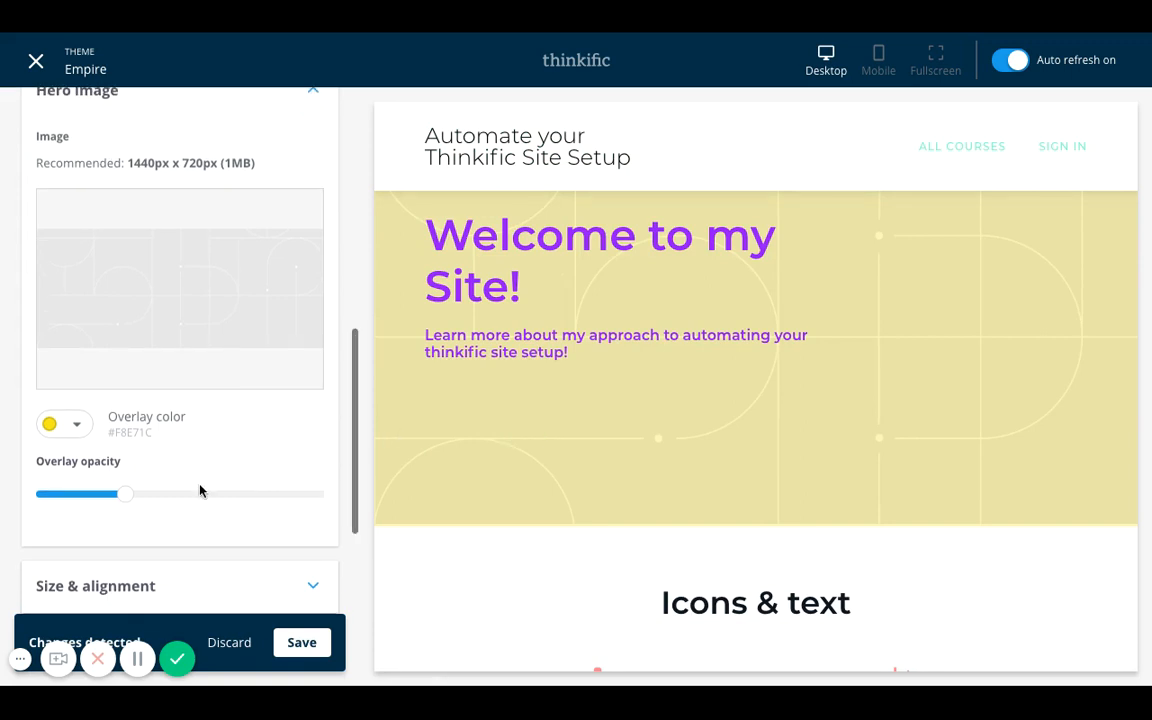
- Adjust the yellow overlay opacity to about a third
{"action": "left_click_drag", "start_coordinate": [125, 493], "coordinate": [200, 493]}
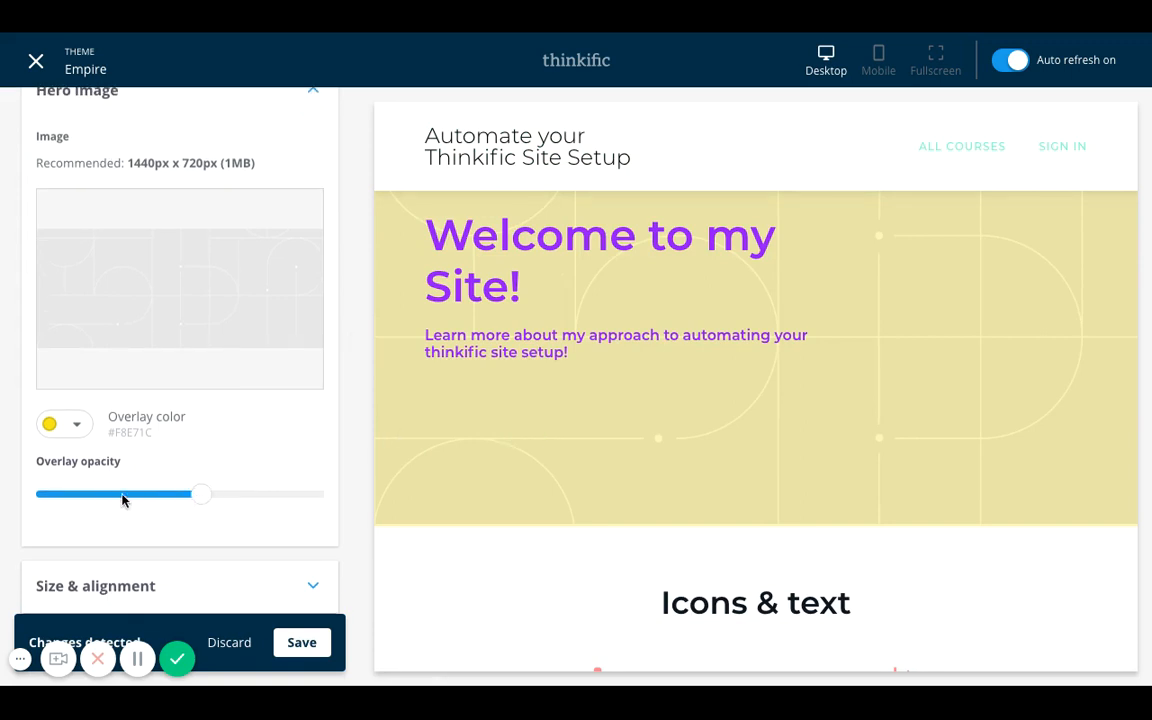
{"action": "left_click_drag", "start_coordinate": [123, 494], "coordinate": [201, 494]}
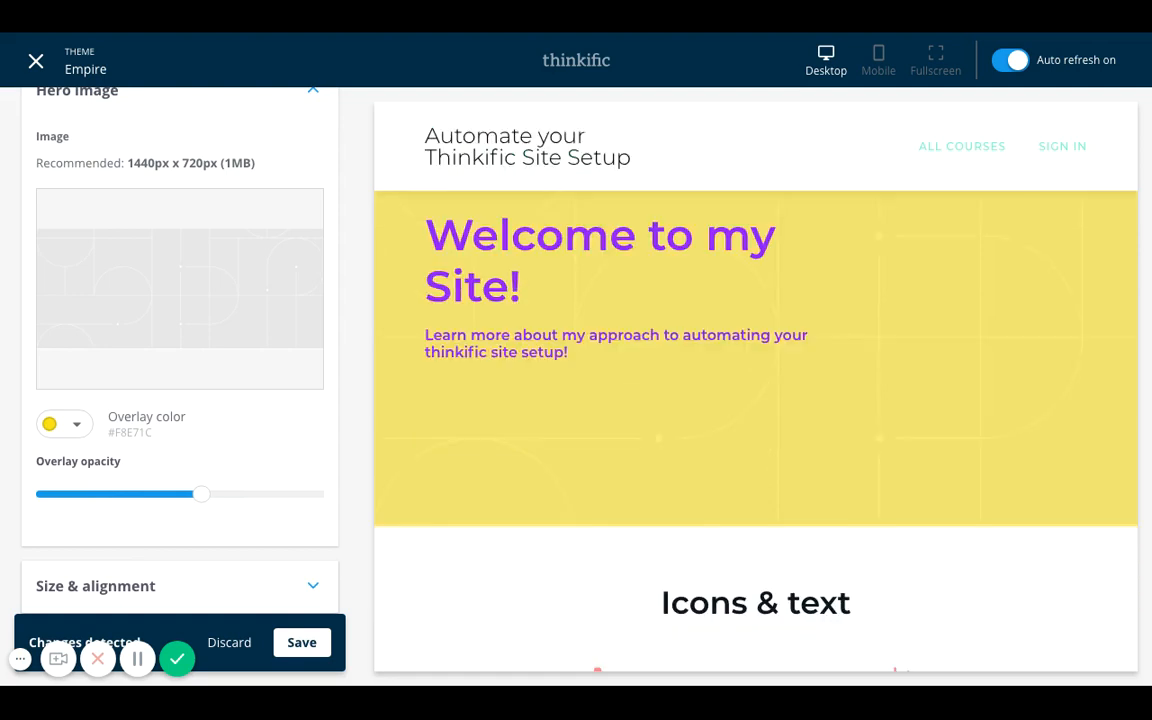
{"action": "left_click_drag", "start_coordinate": [201, 493], "coordinate": [121, 493]}
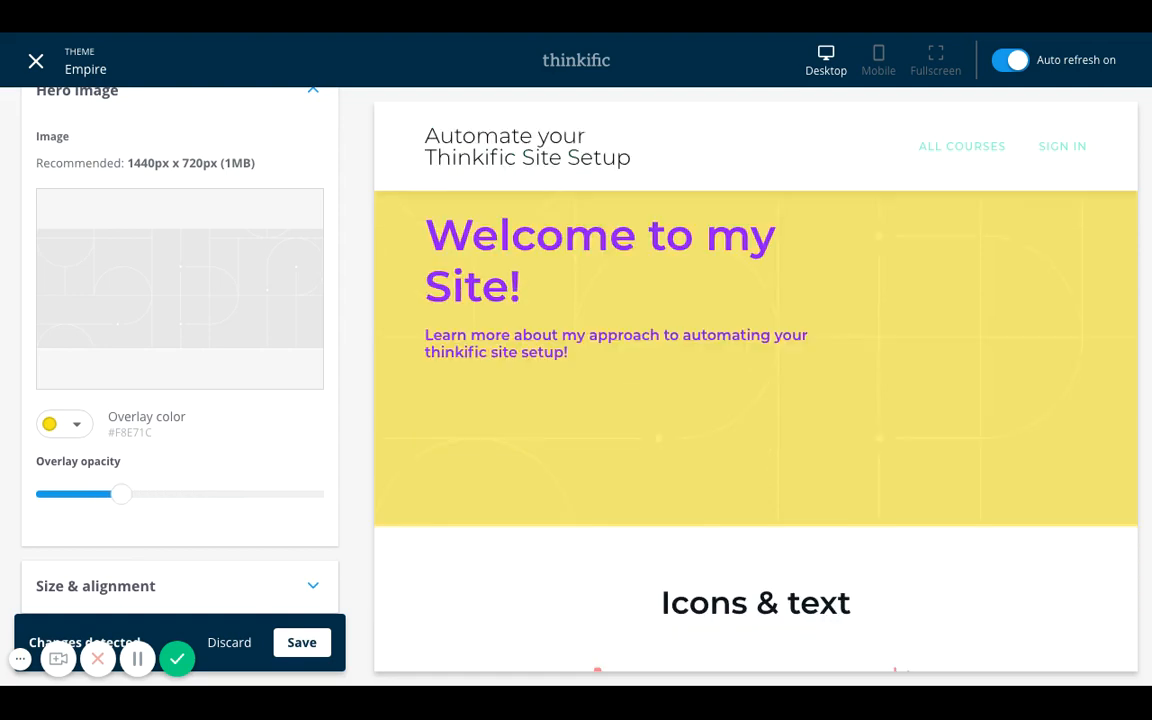
- Lower the overlay opacity further and set the banner Height to Medium
{"action": "left_click_drag", "start_coordinate": [122, 493], "coordinate": [93, 493]}
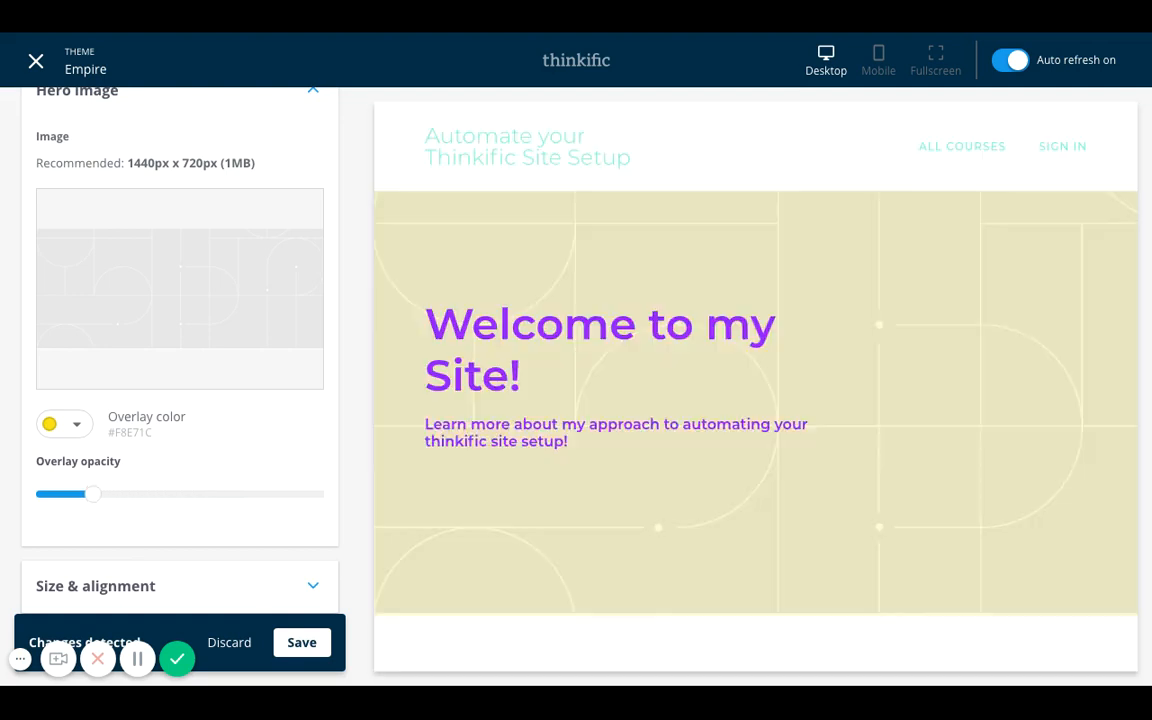
{"action": "scroll", "scroll_direction": "down", "scroll_amount": 3}
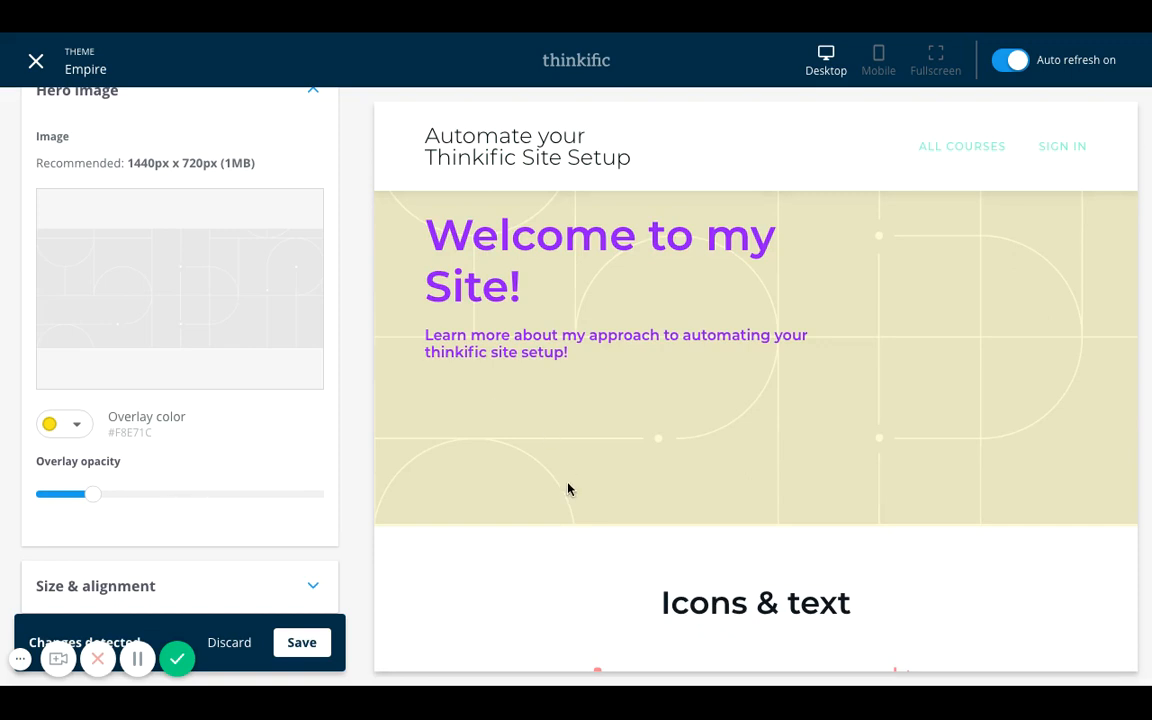
{"action": "mouse_move", "coordinate": [251, 489]}
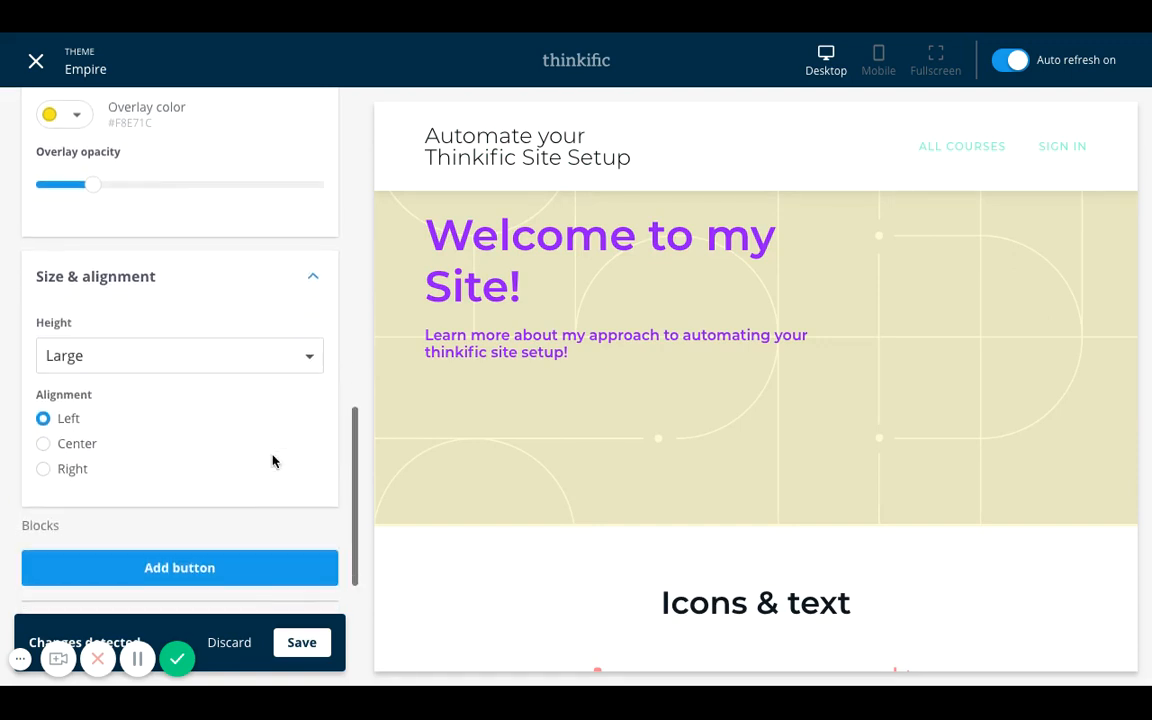
{"action": "left_click", "coordinate": [179, 355]}
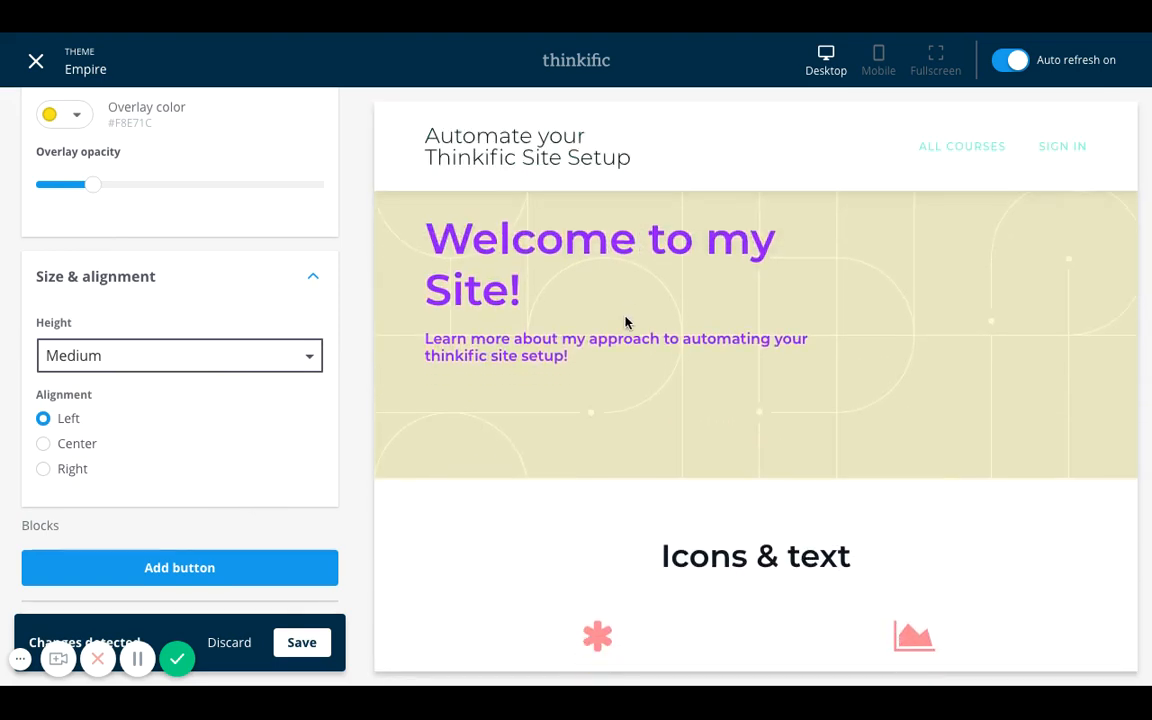
{"action": "mouse_move", "coordinate": [354, 451]}
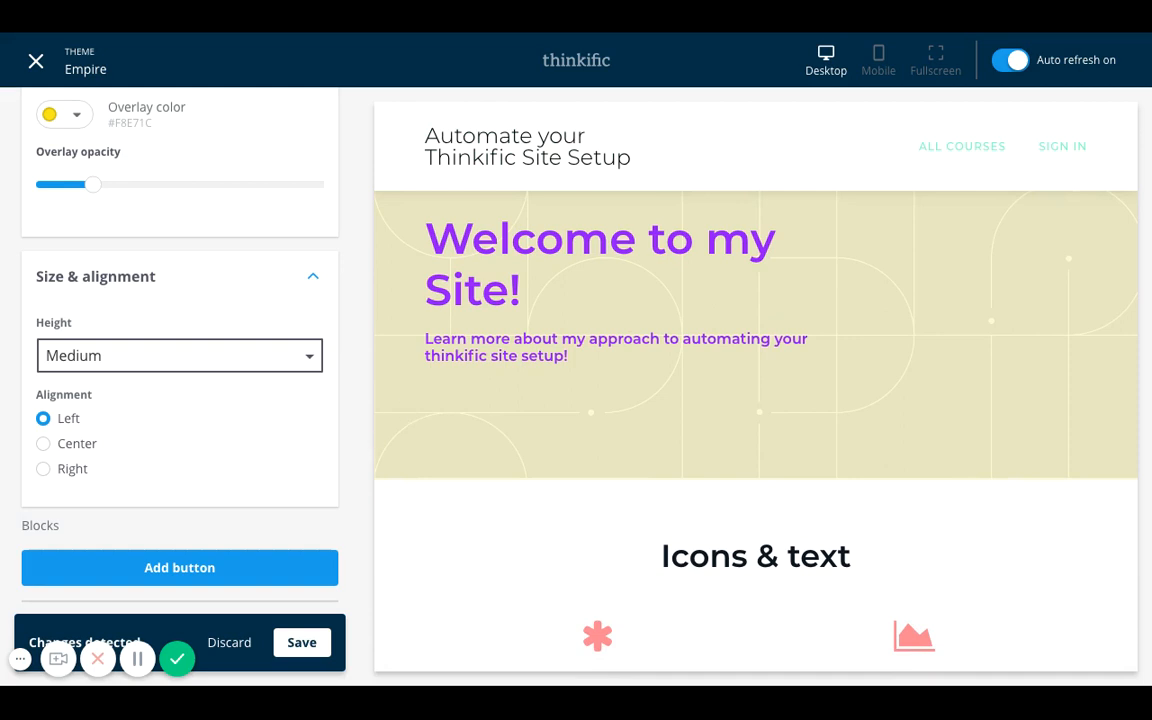
{"action": "scroll", "scroll_direction": "down", "scroll_amount": 3}
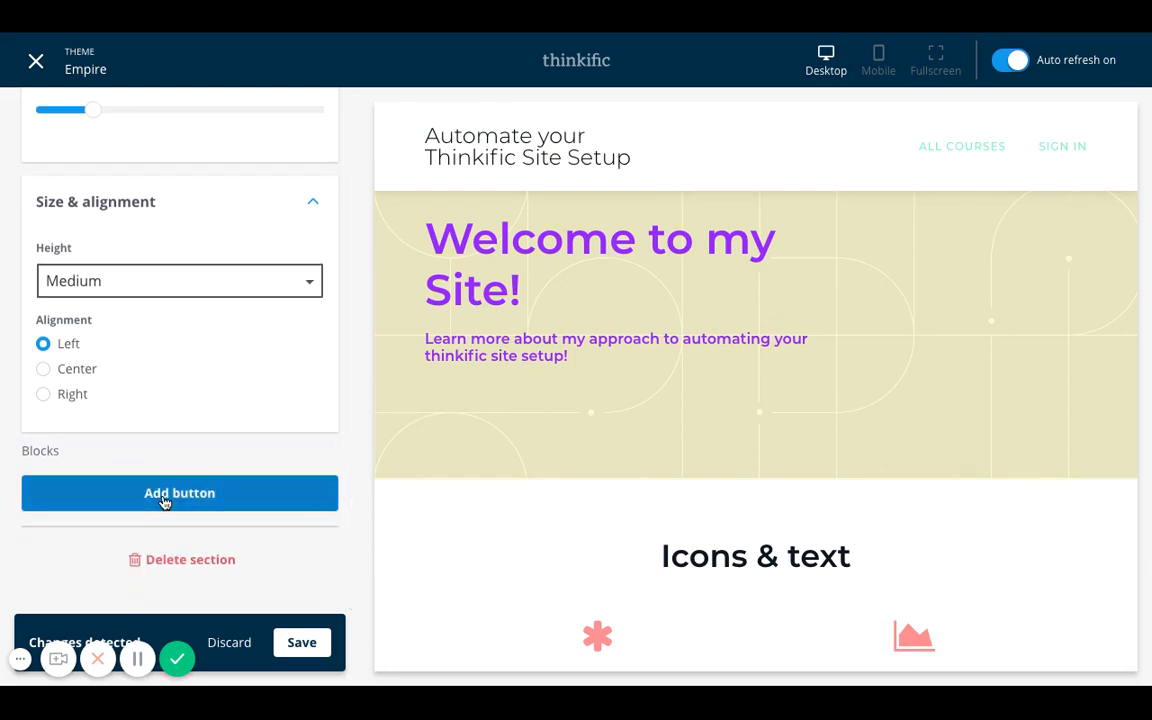
- Add a button block to the banner with the text 'Sign up Now!'
{"action": "left_click", "coordinate": [179, 492]}
{"action": "type", "text": "Sign"}
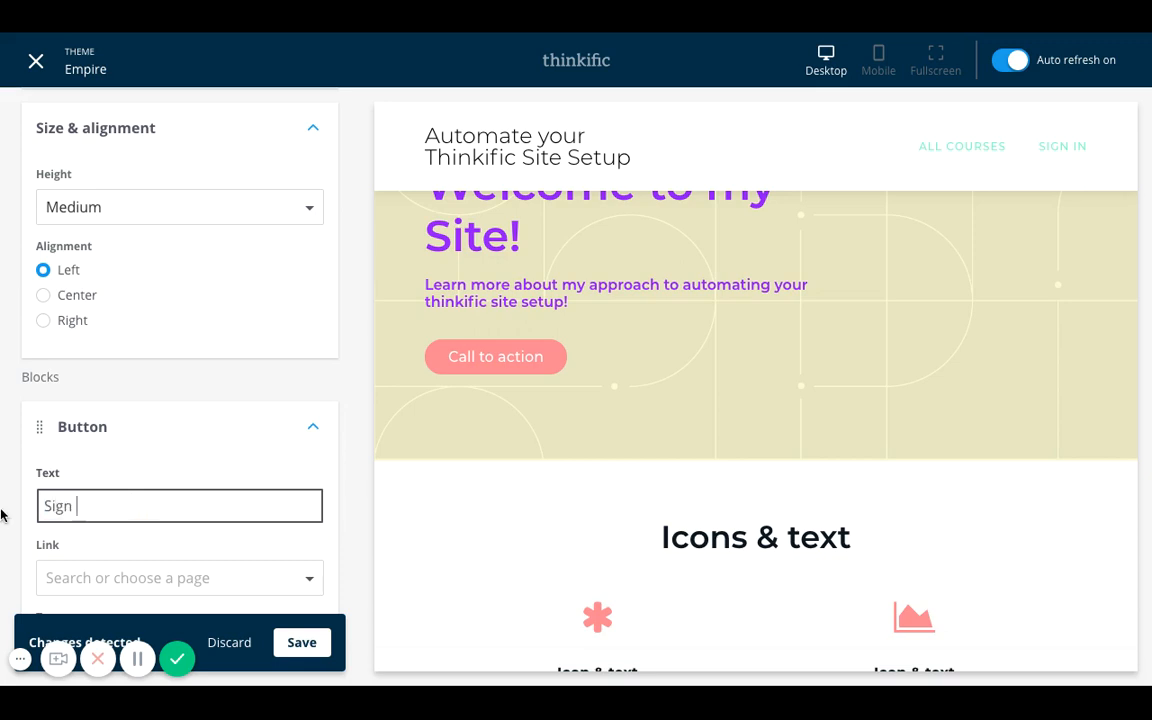
{"action": "type", "text": "up Now!"}
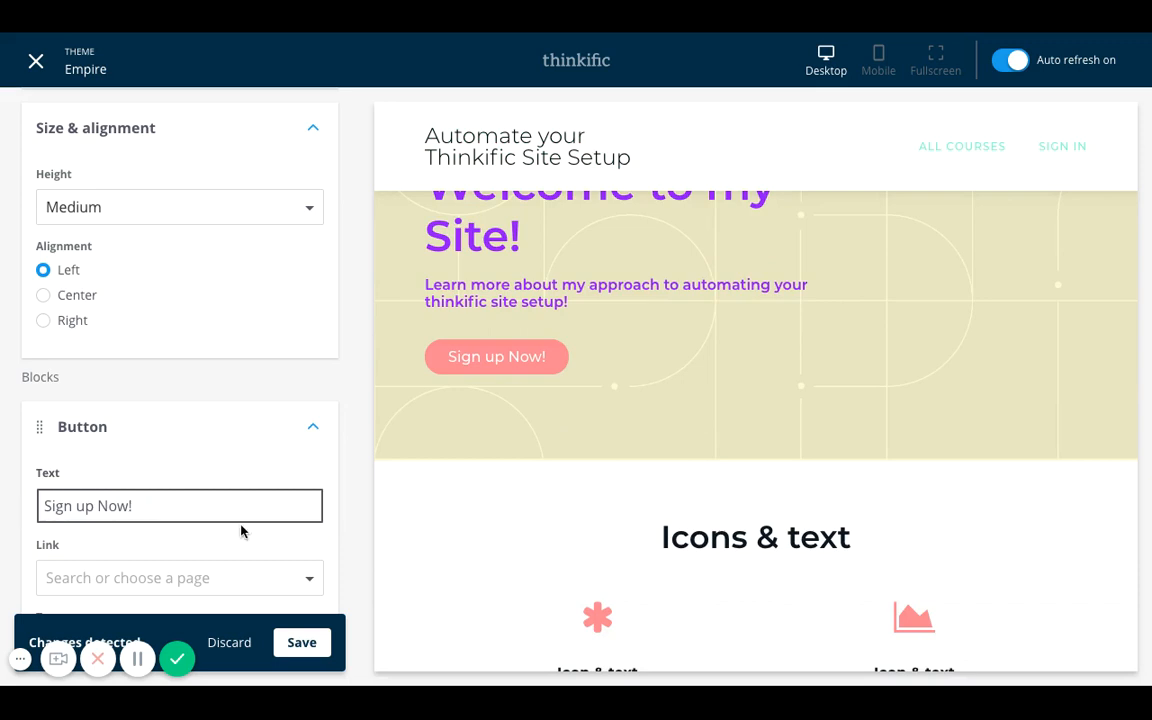
{"action": "left_click", "coordinate": [180, 577]}
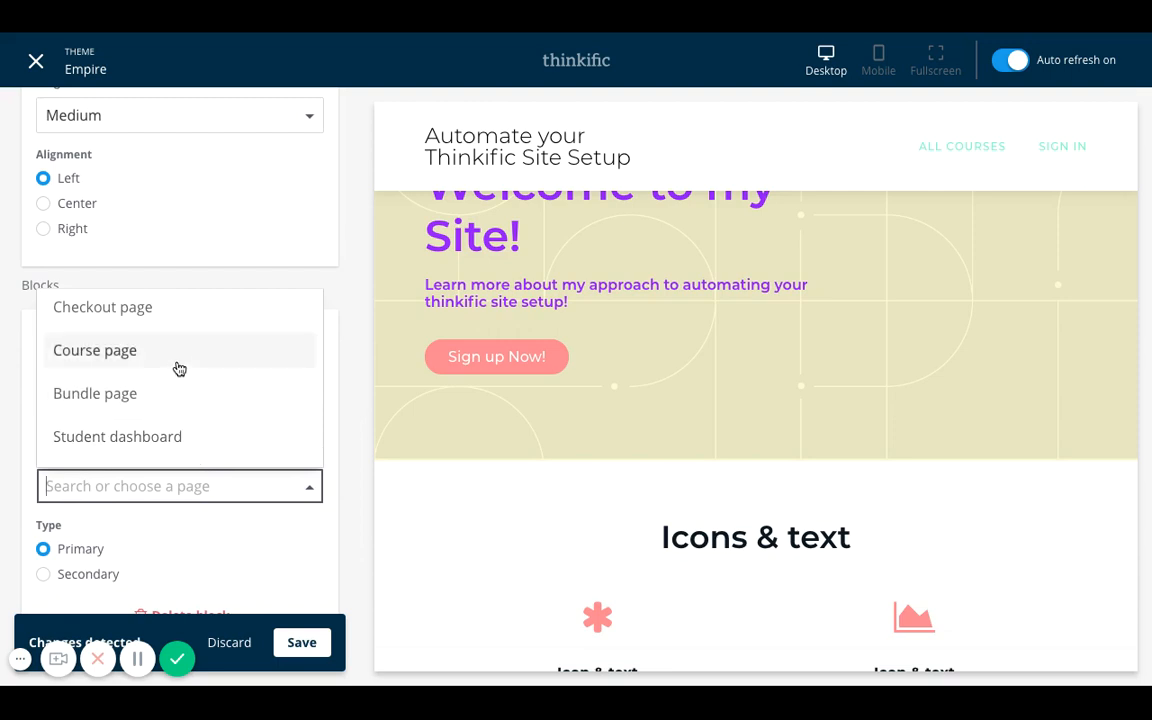
- Set the Sign up Now! button's Link to the Corporate Site page
{"action": "left_click", "coordinate": [95, 393]}
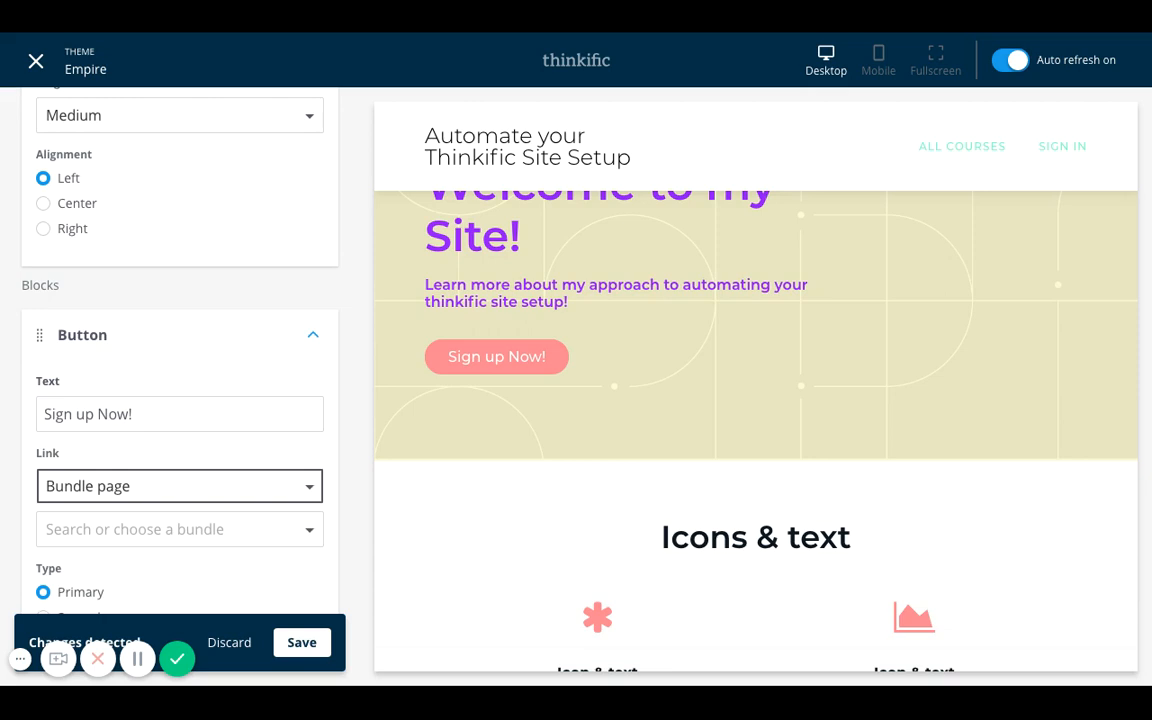
{"action": "left_click", "coordinate": [179, 485]}
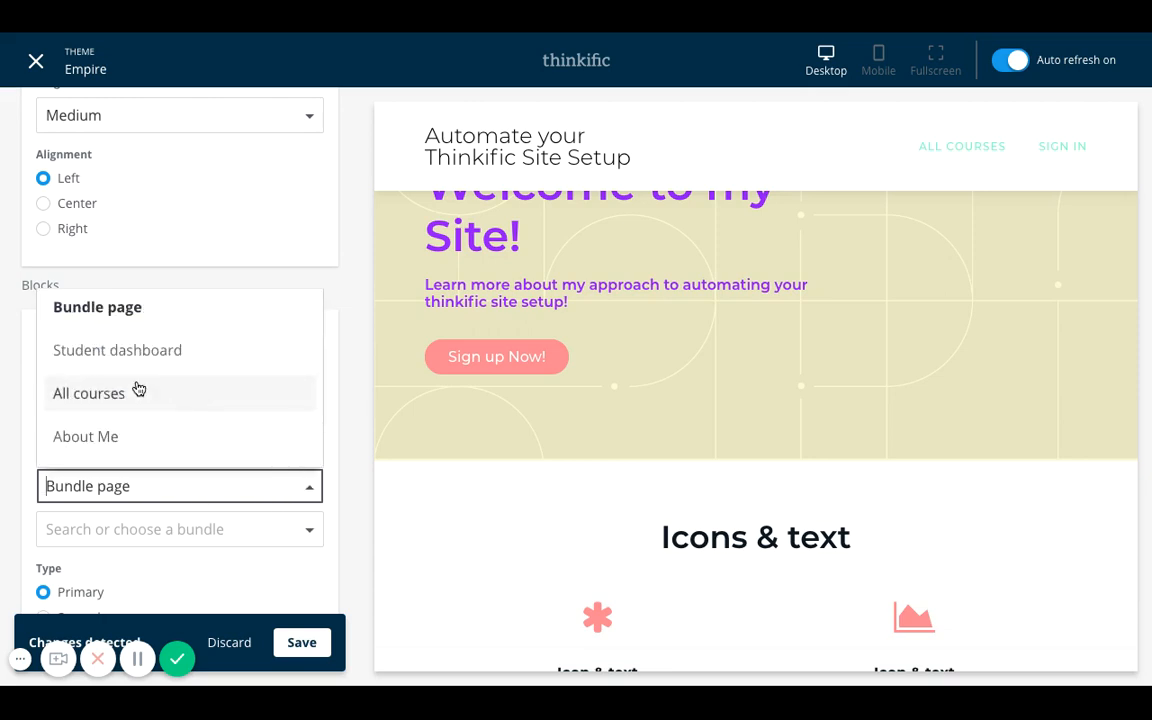
{"action": "scroll", "scroll_direction": "down", "scroll_amount": 3}
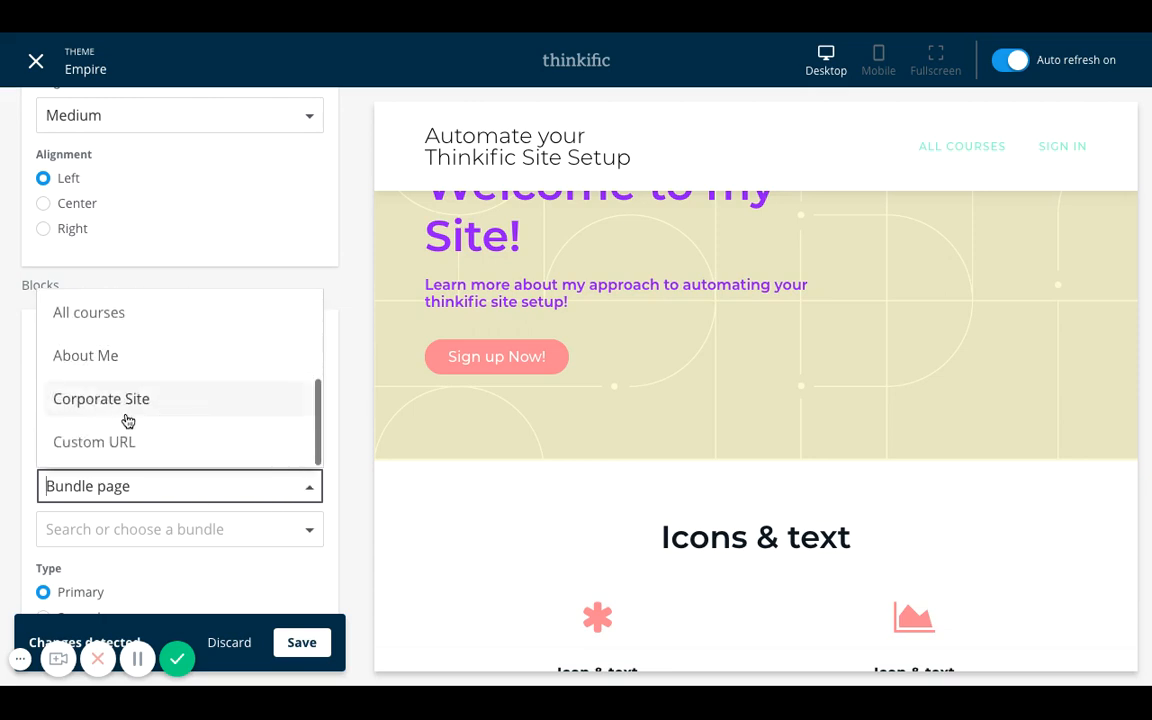
{"action": "mouse_move", "coordinate": [159, 415]}
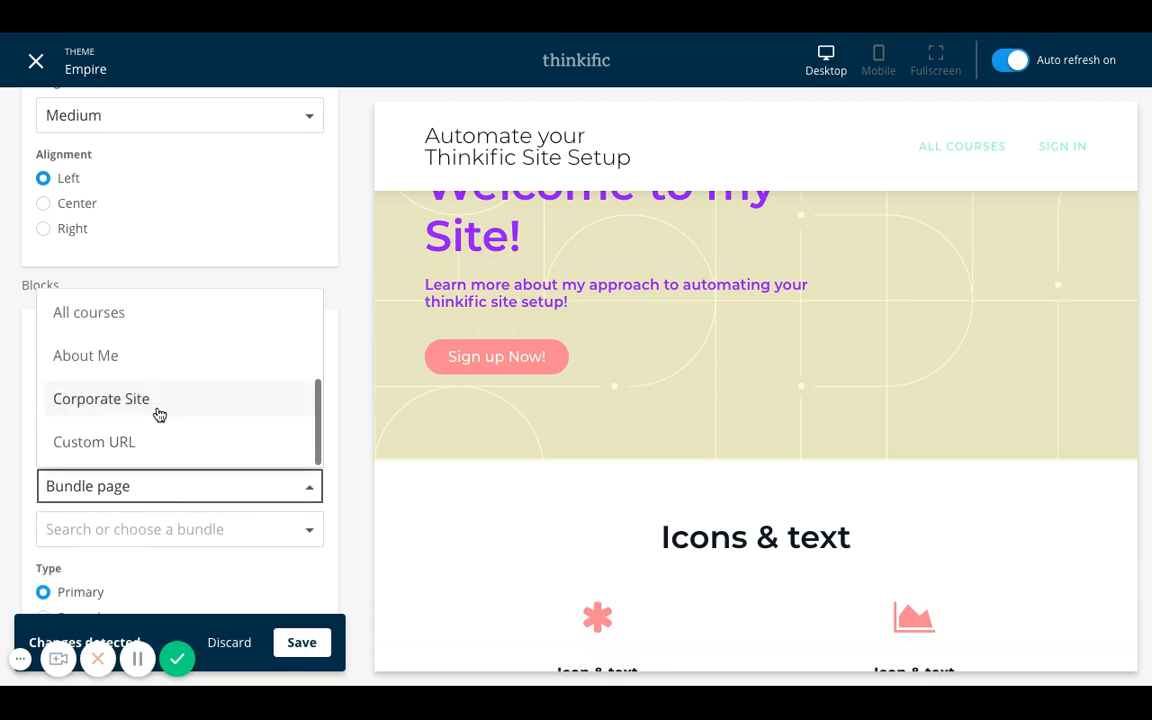
{"action": "scroll", "scroll_direction": "down", "scroll_amount": 3}
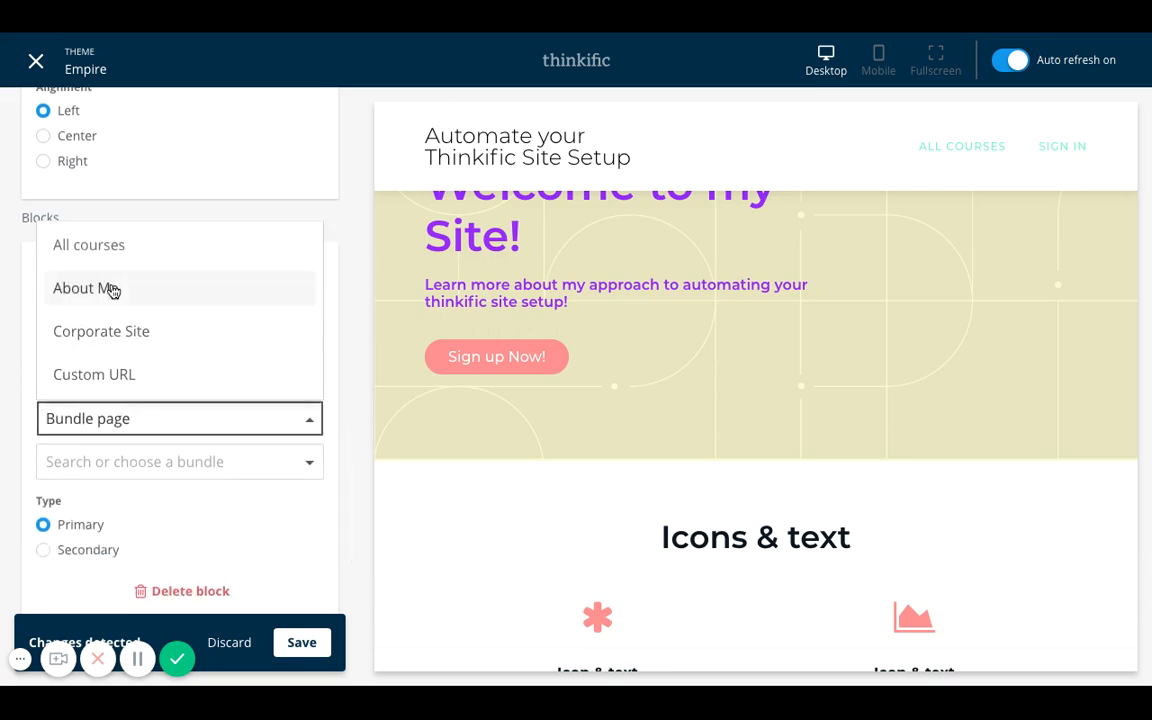
{"action": "left_click", "coordinate": [88, 245]}
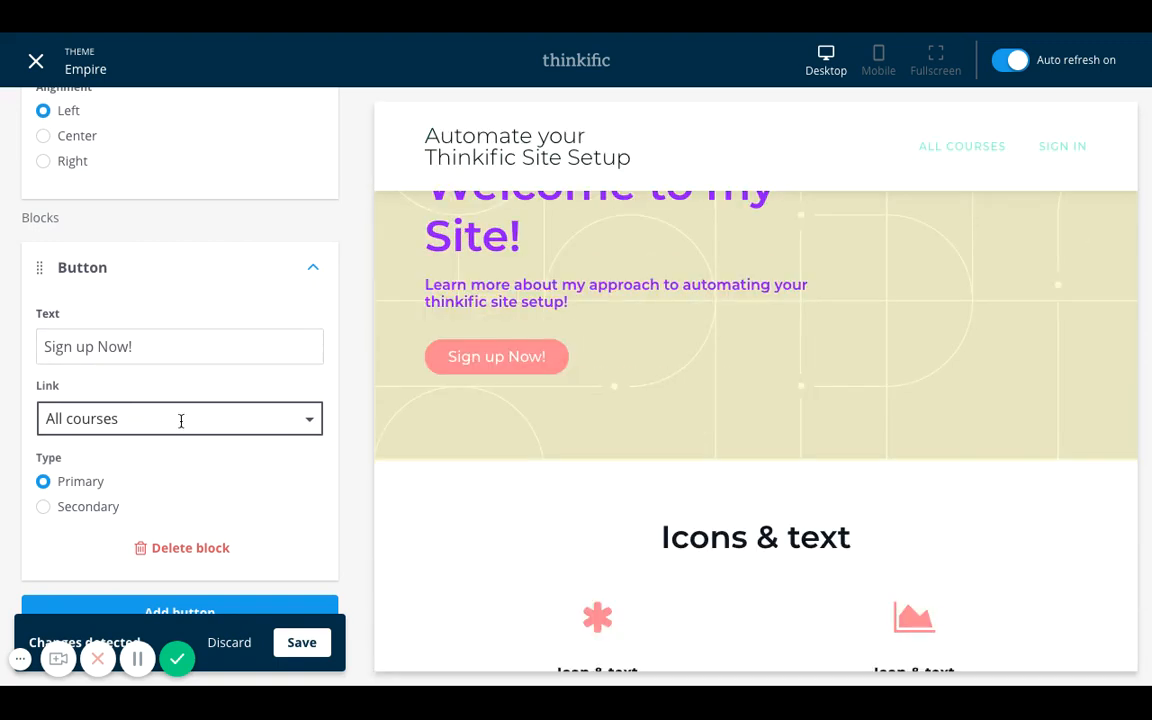
{"action": "left_click", "coordinate": [180, 418]}
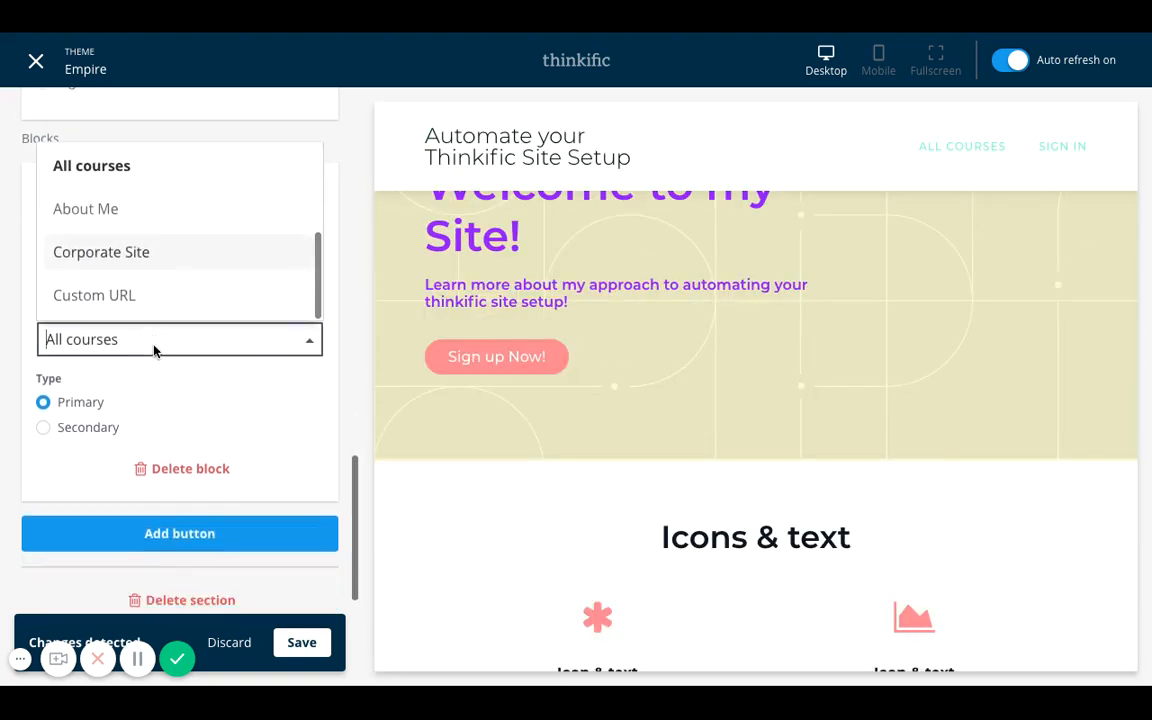
{"action": "left_click", "coordinate": [101, 252]}
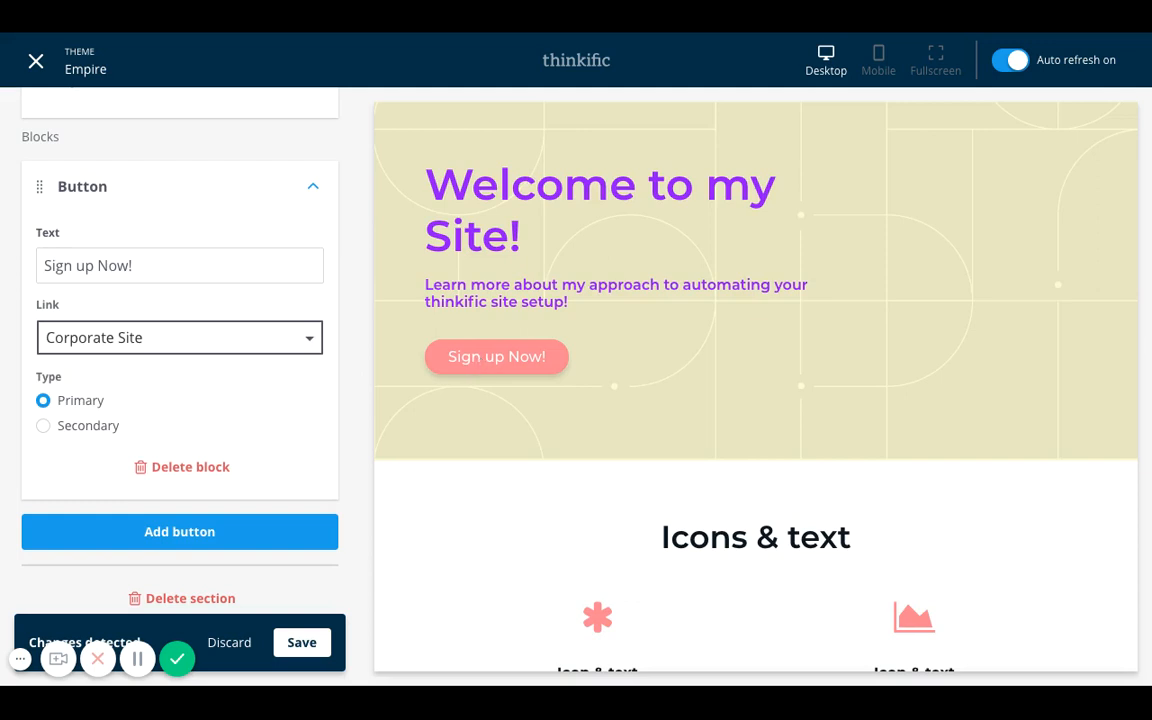
{"action": "mouse_move", "coordinate": [250, 437]}
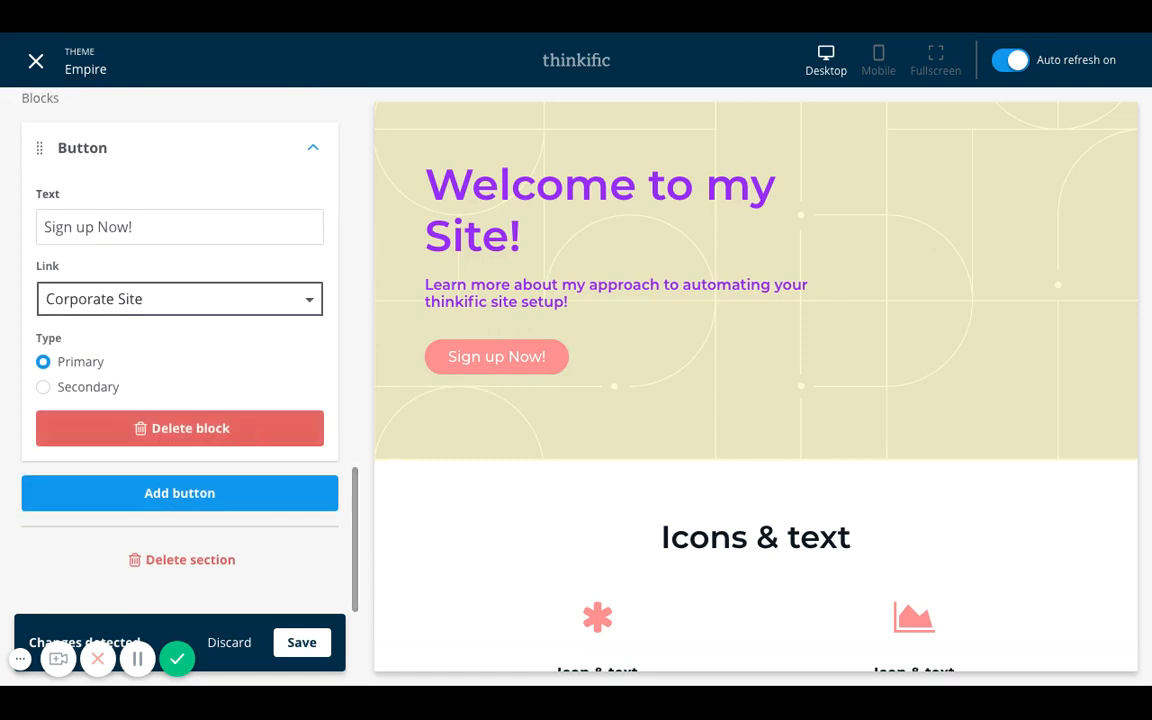
{"action": "mouse_move", "coordinate": [510, 406]}
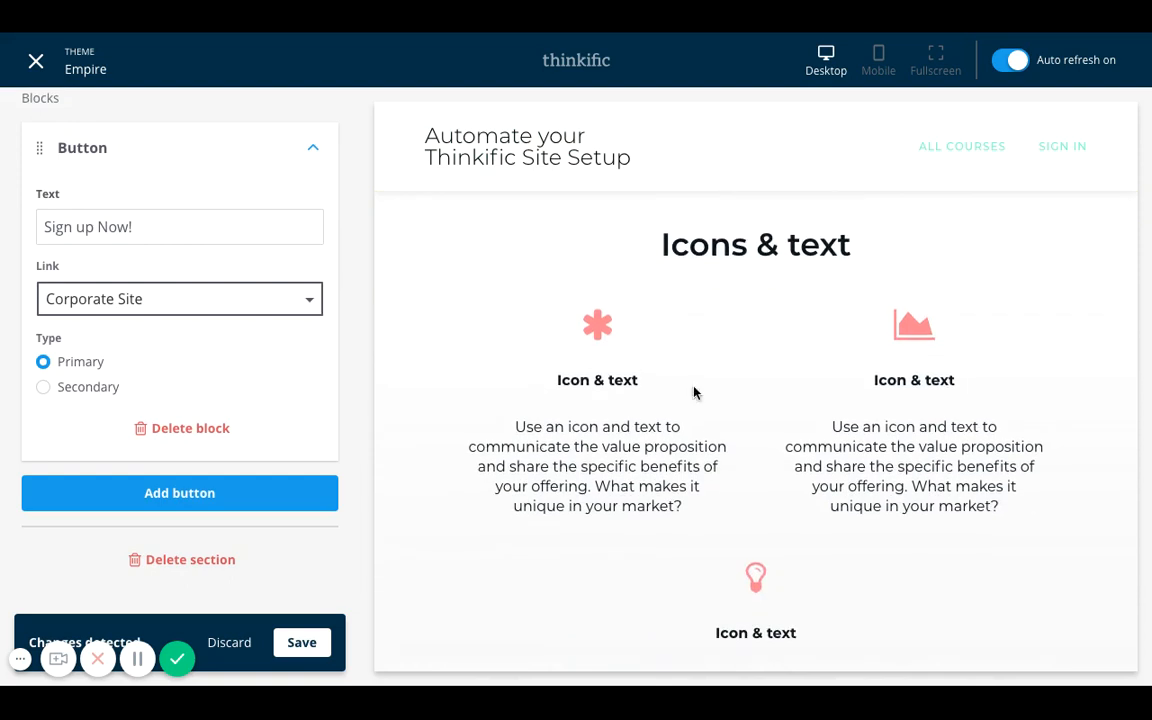
{"action": "mouse_move", "coordinate": [697, 357]}
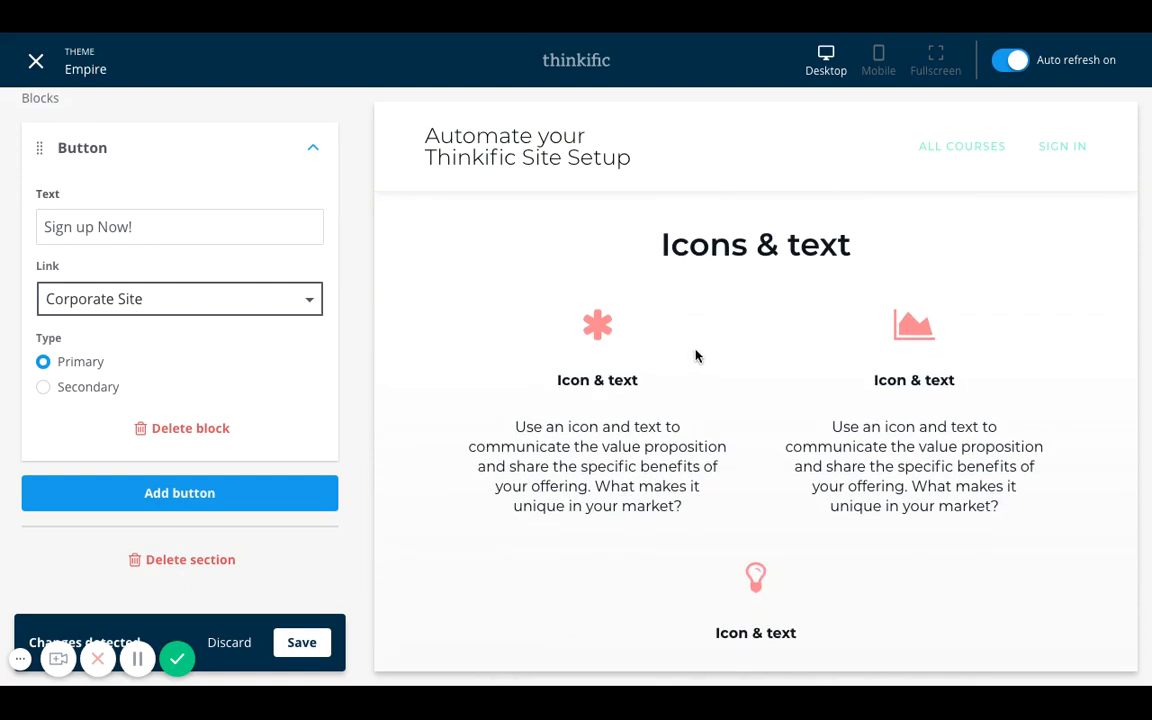
{"action": "mouse_move", "coordinate": [700, 430]}
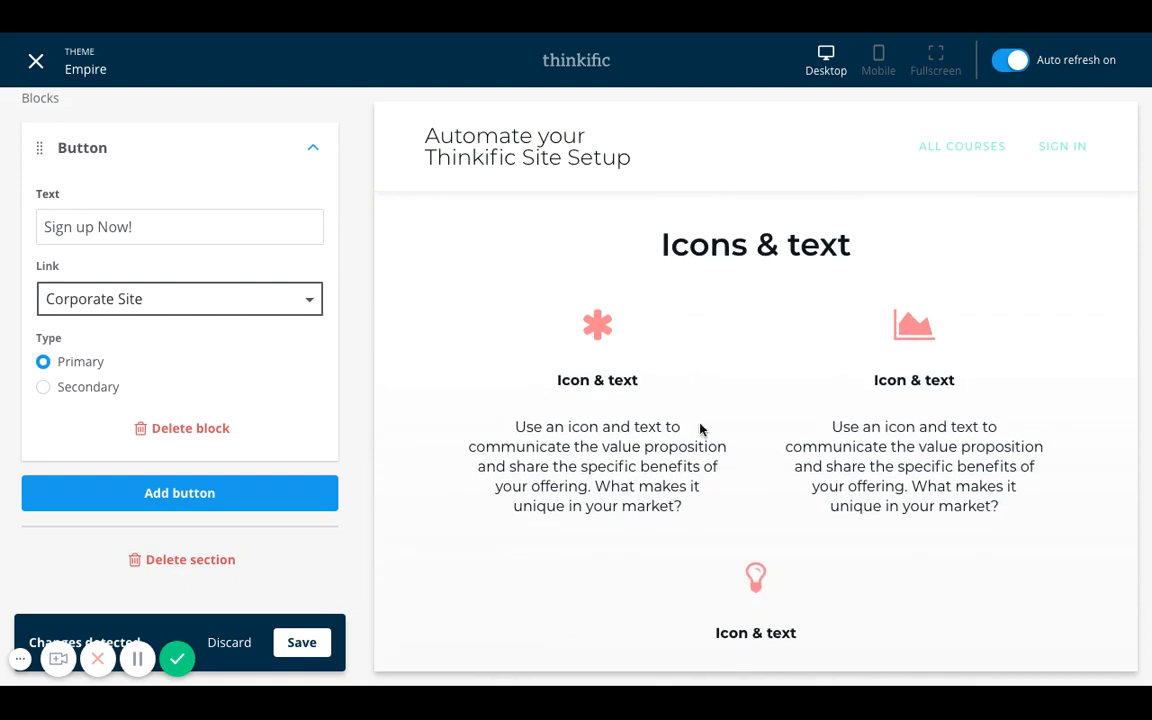
{"action": "scroll", "scroll_direction": "down", "scroll_amount": 3}
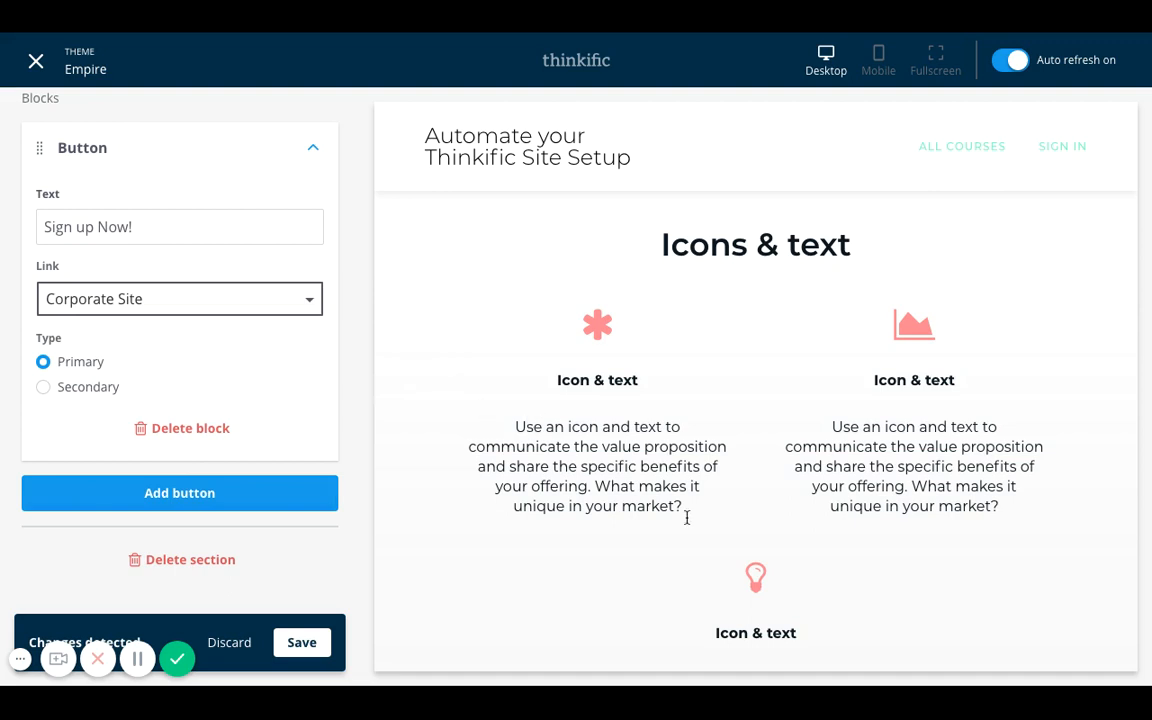
{"action": "mouse_move", "coordinate": [947, 597]}
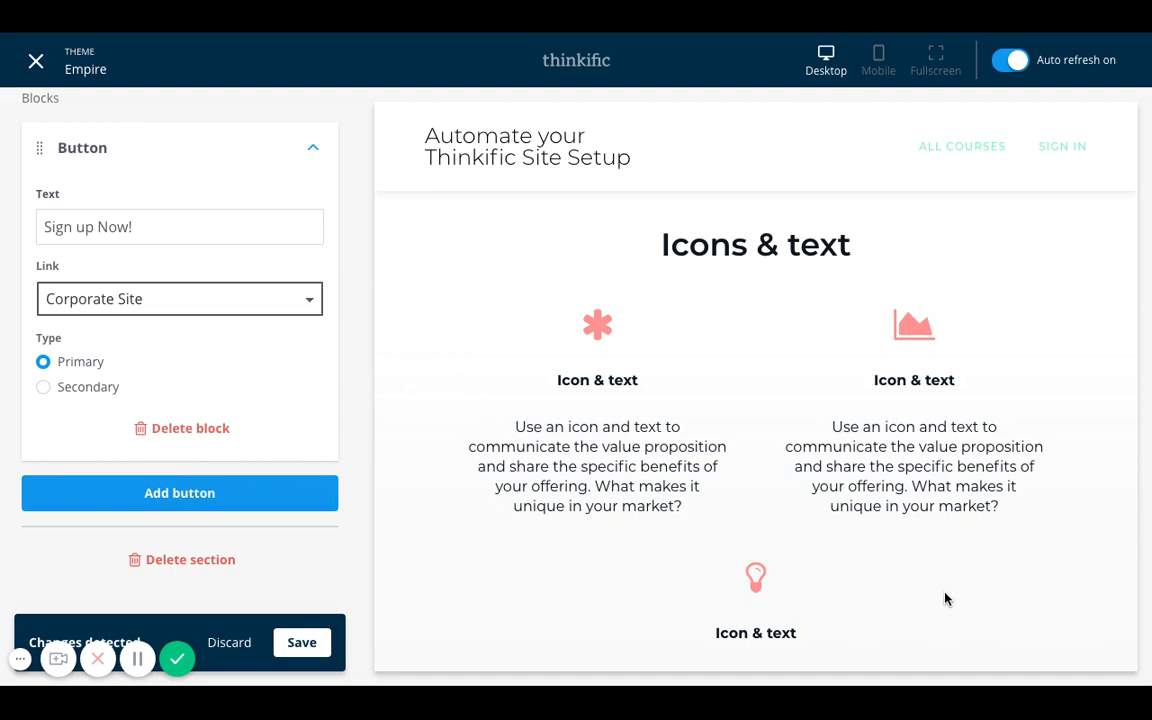
{"action": "mouse_move", "coordinate": [901, 465]}
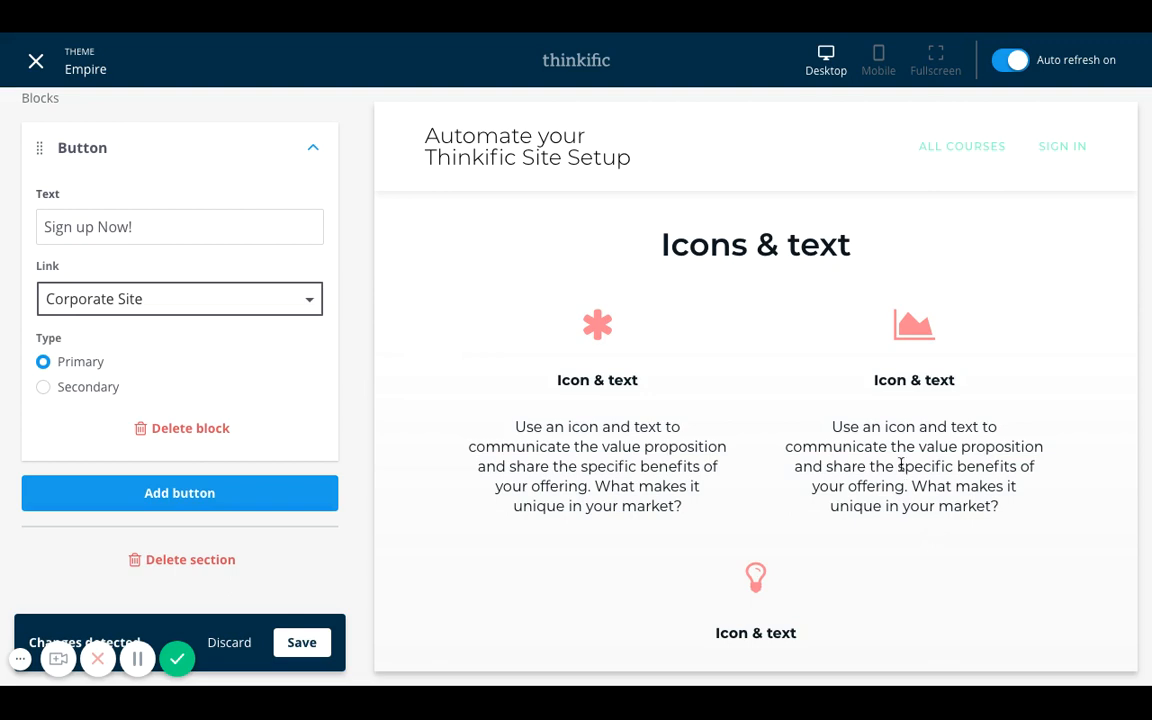
{"action": "scroll", "scroll_direction": "down", "scroll_amount": 3}
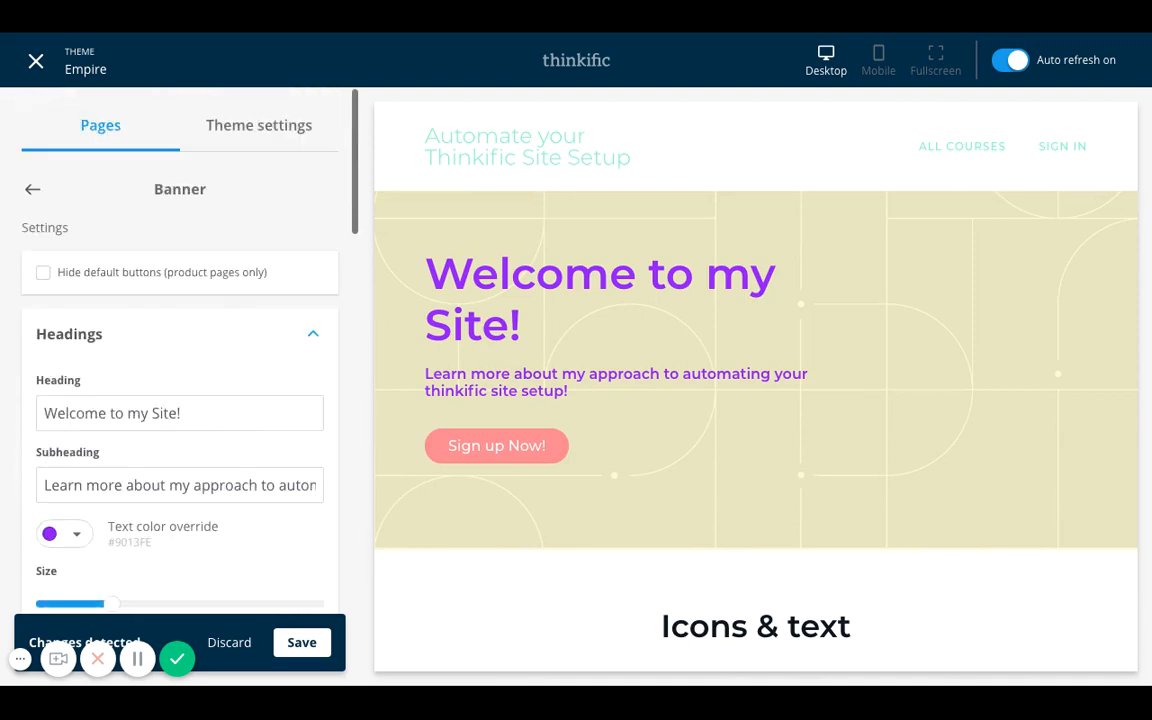
{"action": "mouse_move", "coordinate": [179, 312]}
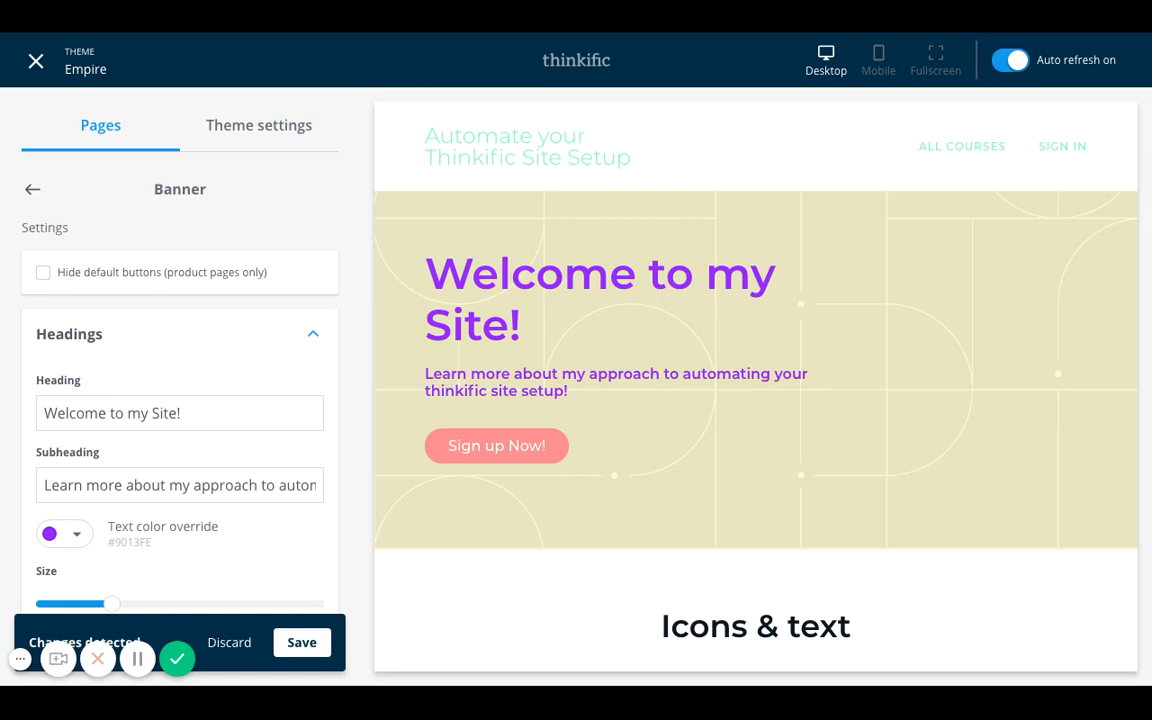
- Tick 'Hide default buttons (product pages only)' in the Banner settings
{"action": "left_click", "coordinate": [43, 272]}
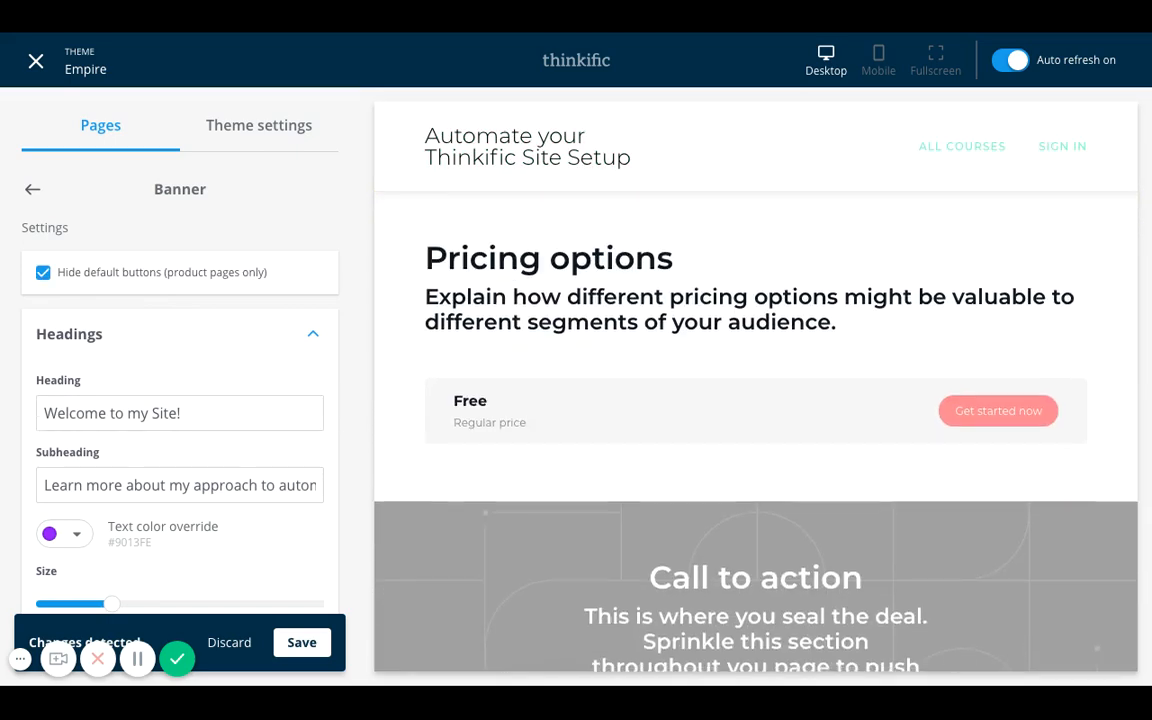
{"action": "scroll", "scroll_direction": "down", "scroll_amount": 3}
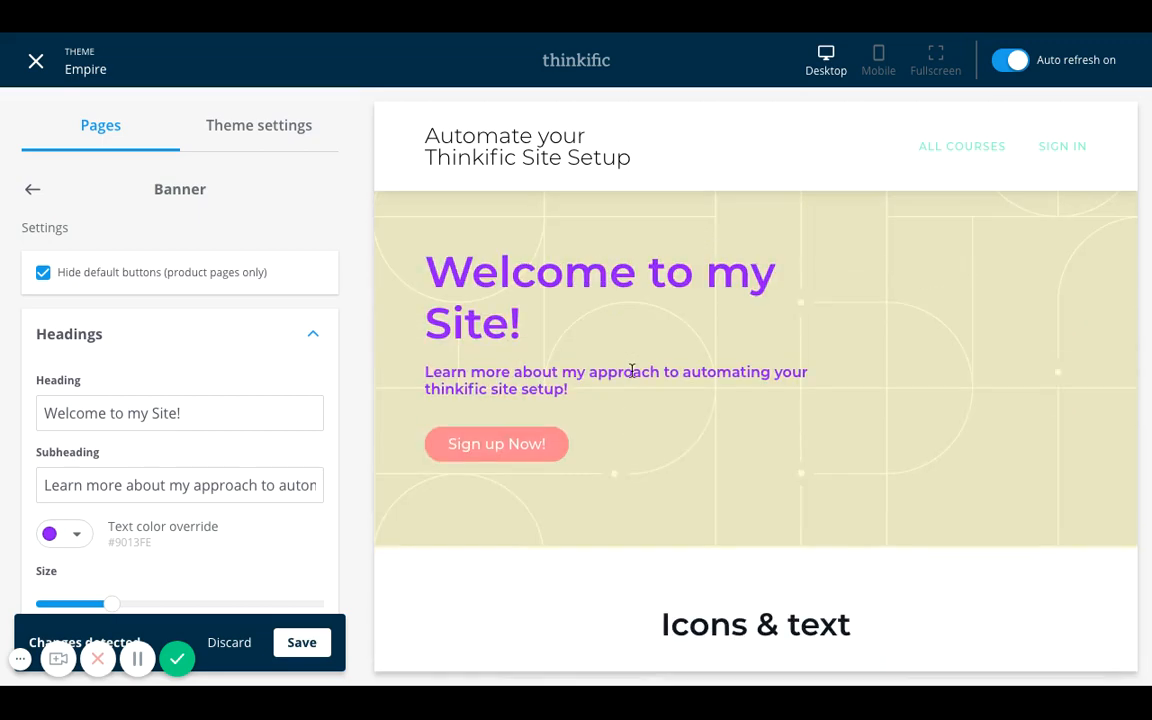
{"action": "scroll", "scroll_direction": "down", "scroll_amount": 3}
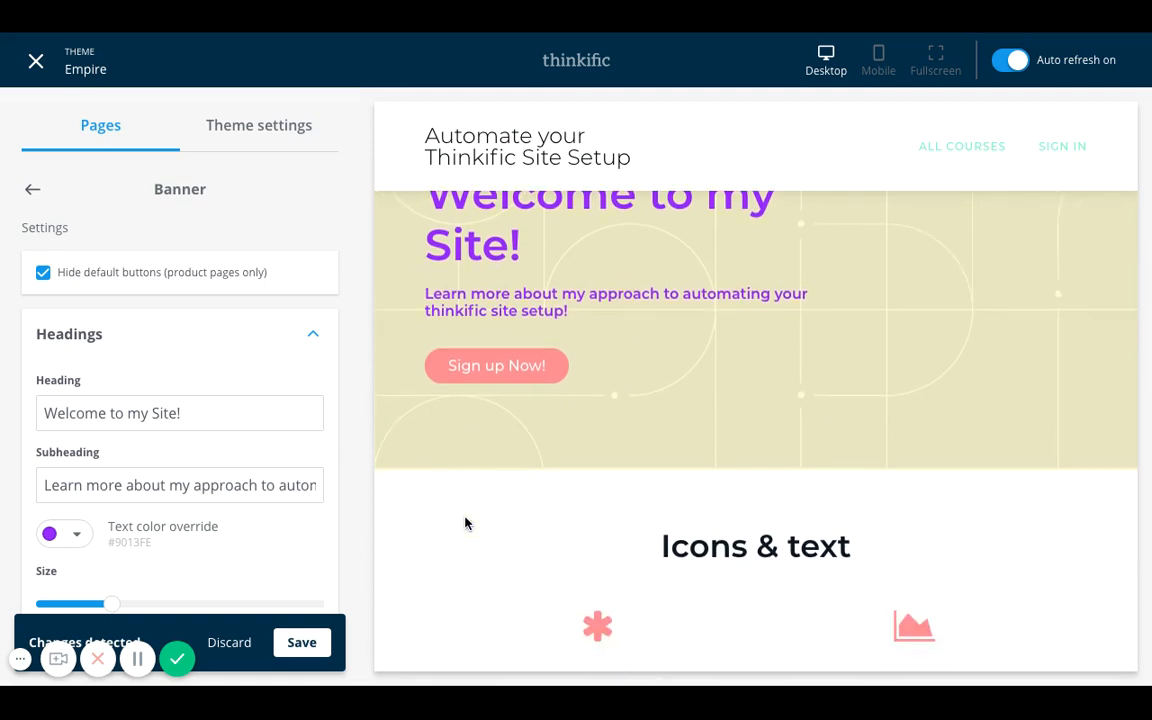
{"action": "scroll", "scroll_direction": "down", "scroll_amount": 3}
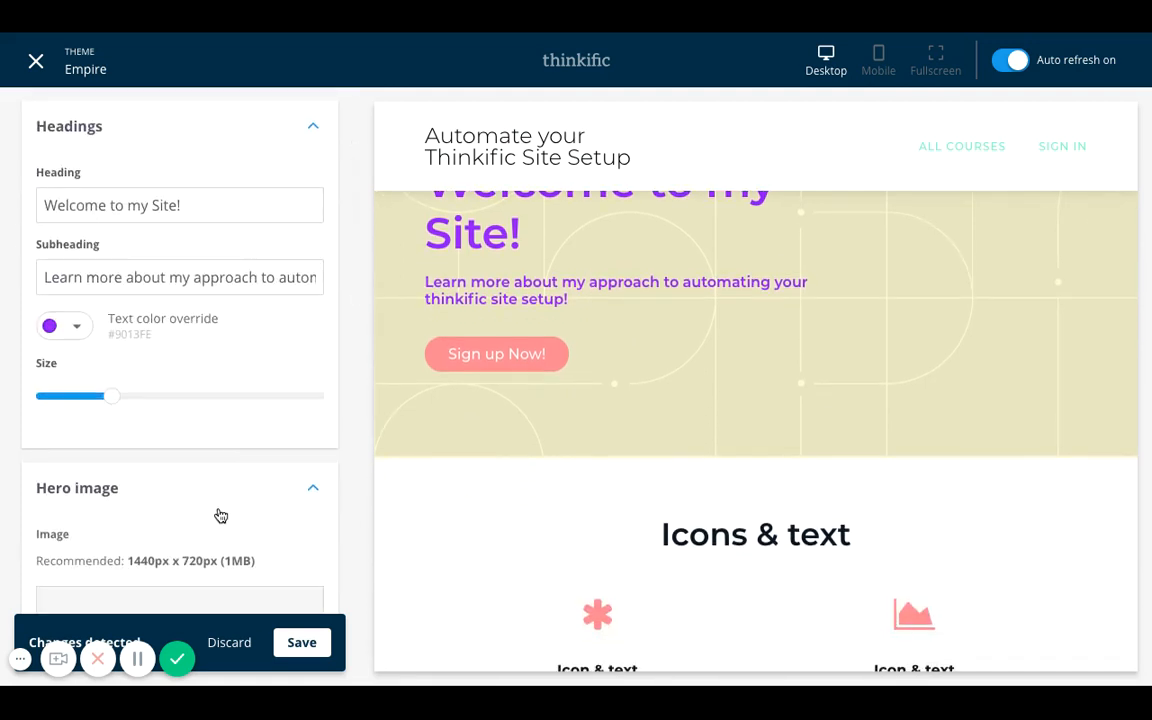
{"action": "scroll", "scroll_direction": "down", "scroll_amount": 3}
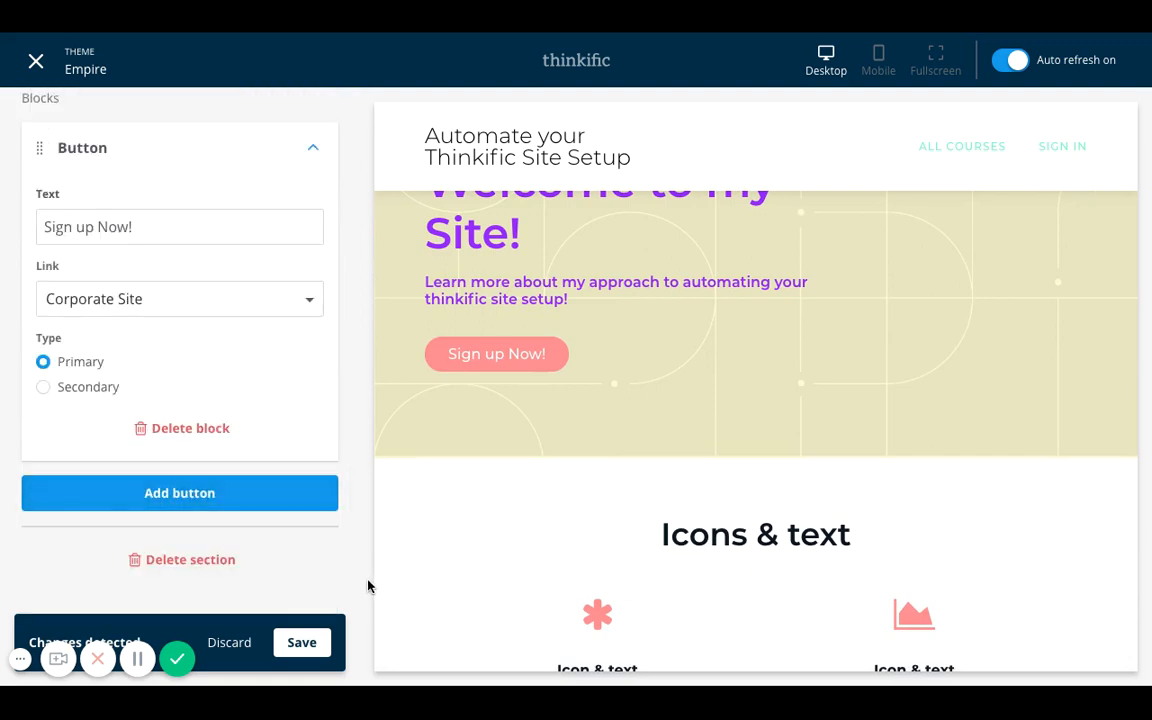
{"action": "mouse_move", "coordinate": [368, 585]}
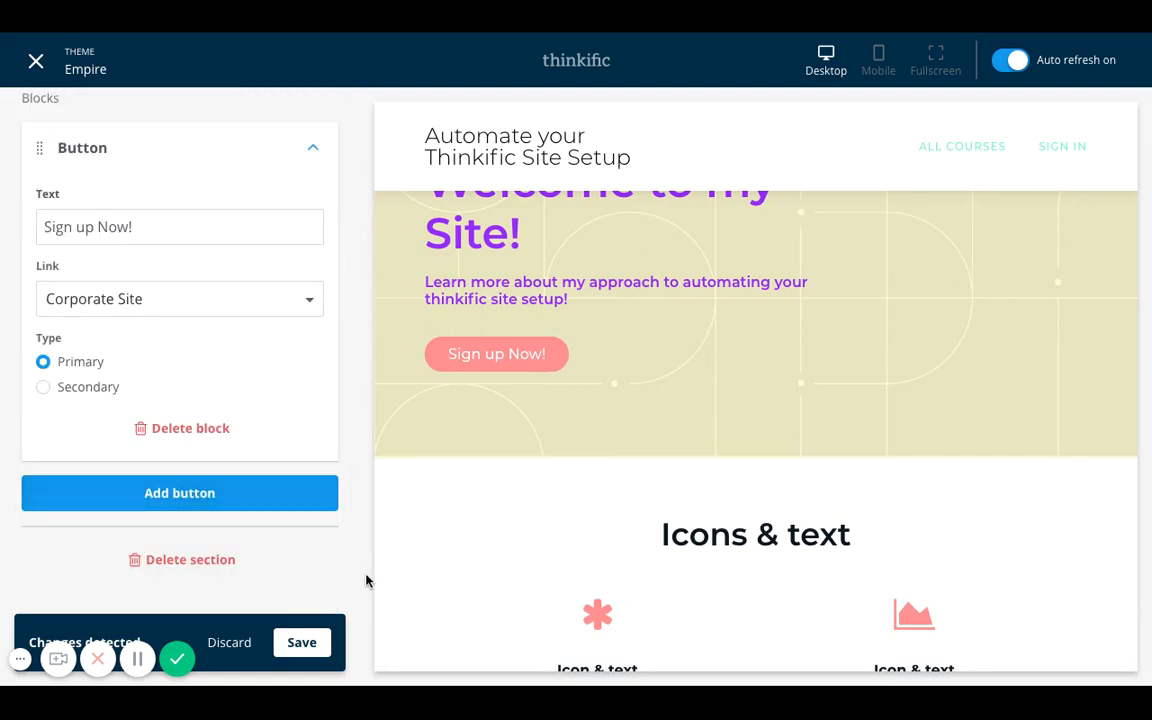